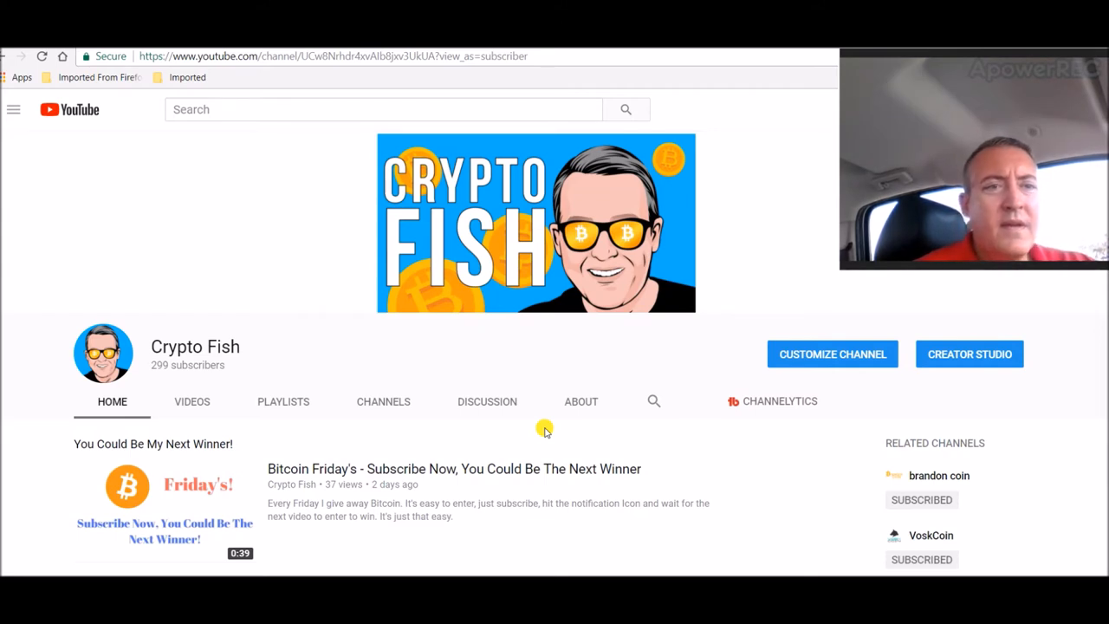
mouse_move(89, 204)
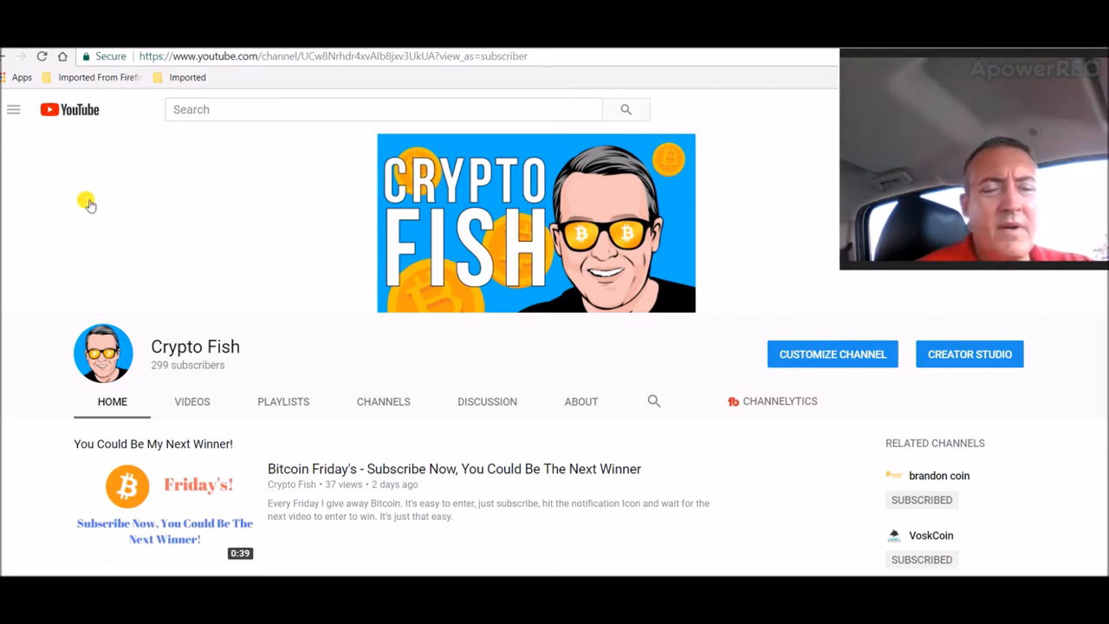
mouse_move(219, 202)
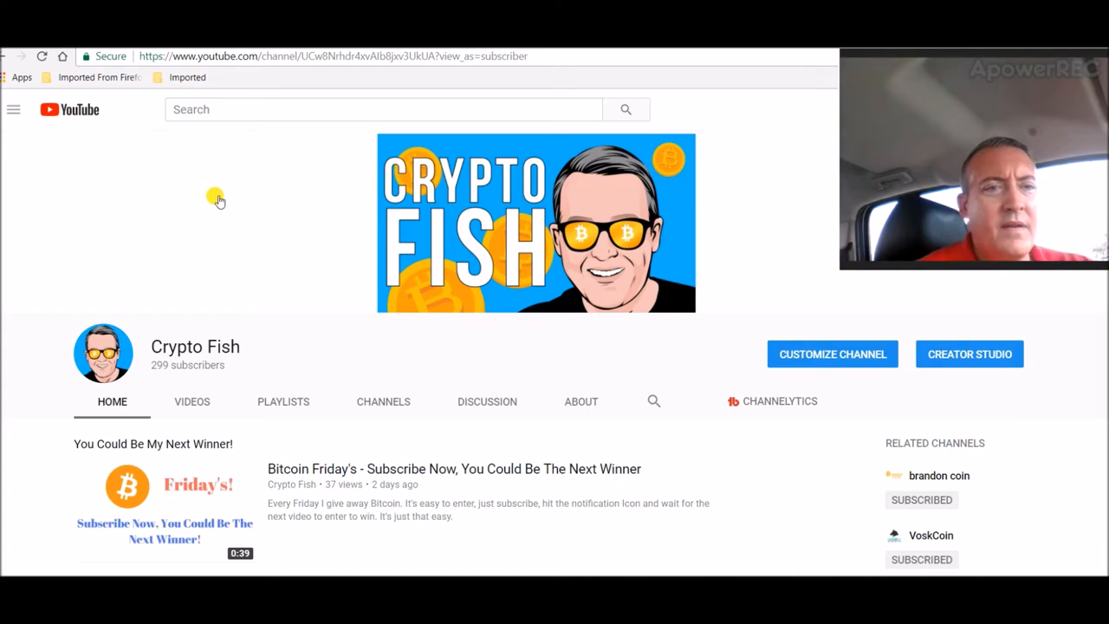
mouse_move(273, 141)
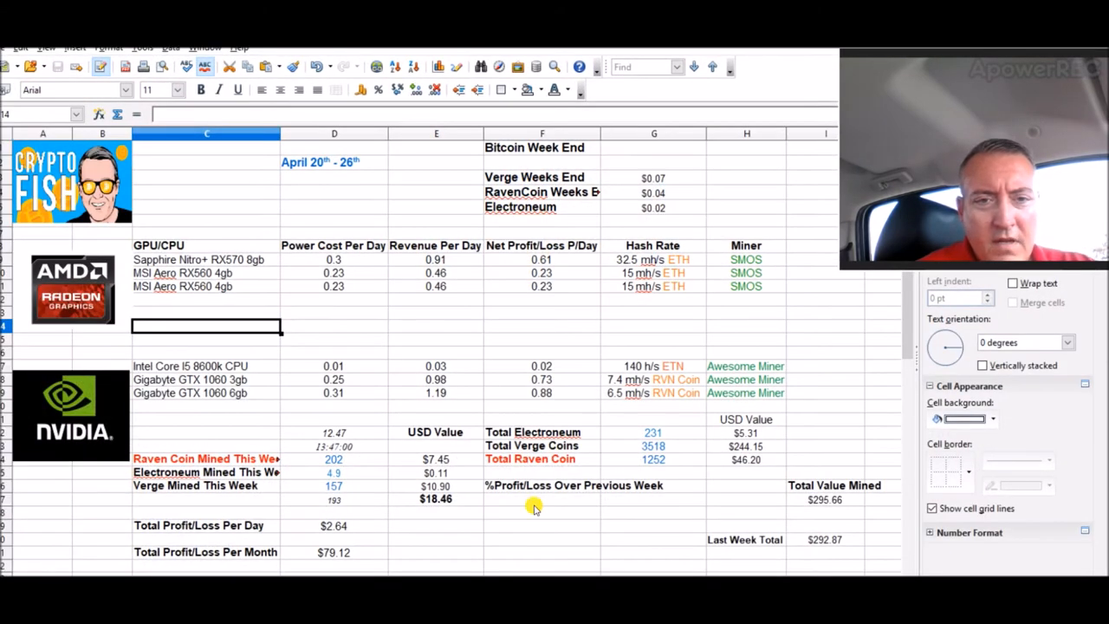
mouse_move(327, 473)
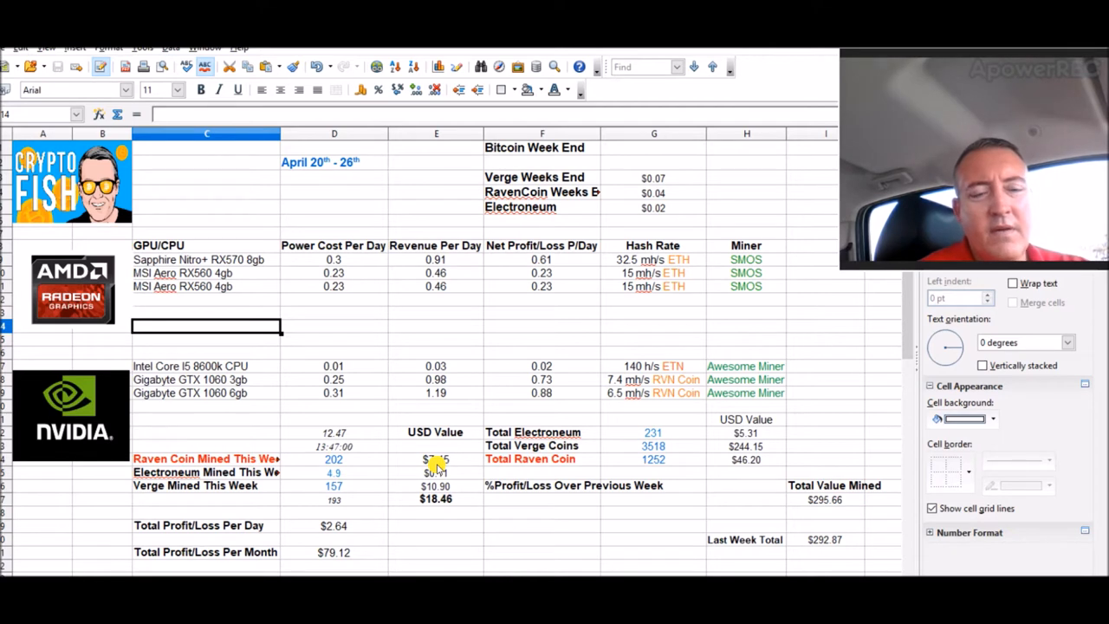
mouse_move(364, 520)
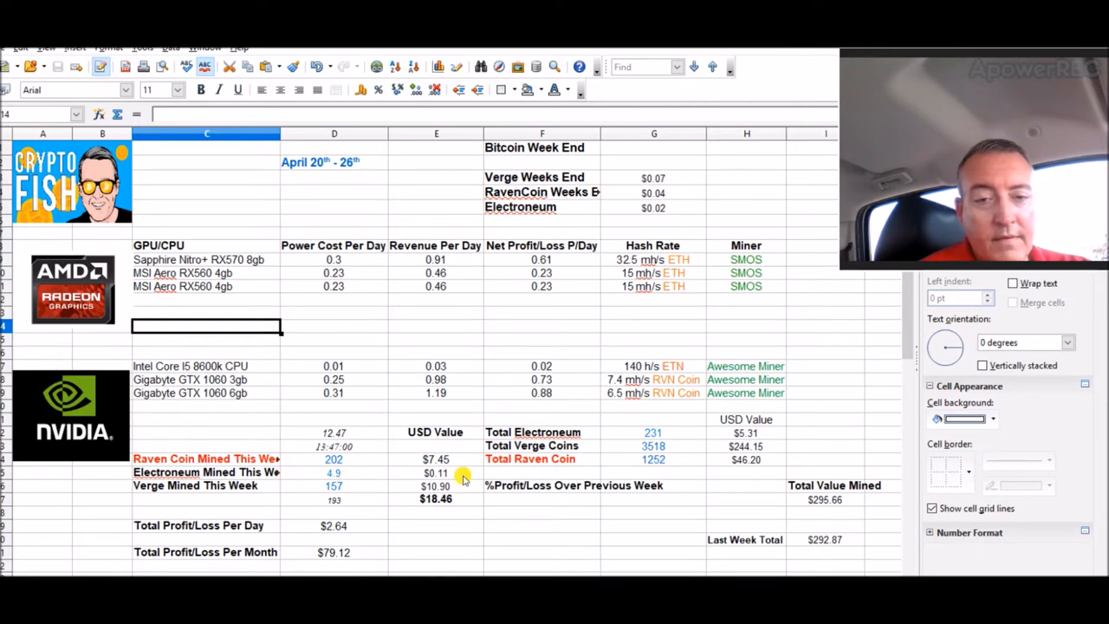
mouse_move(691, 456)
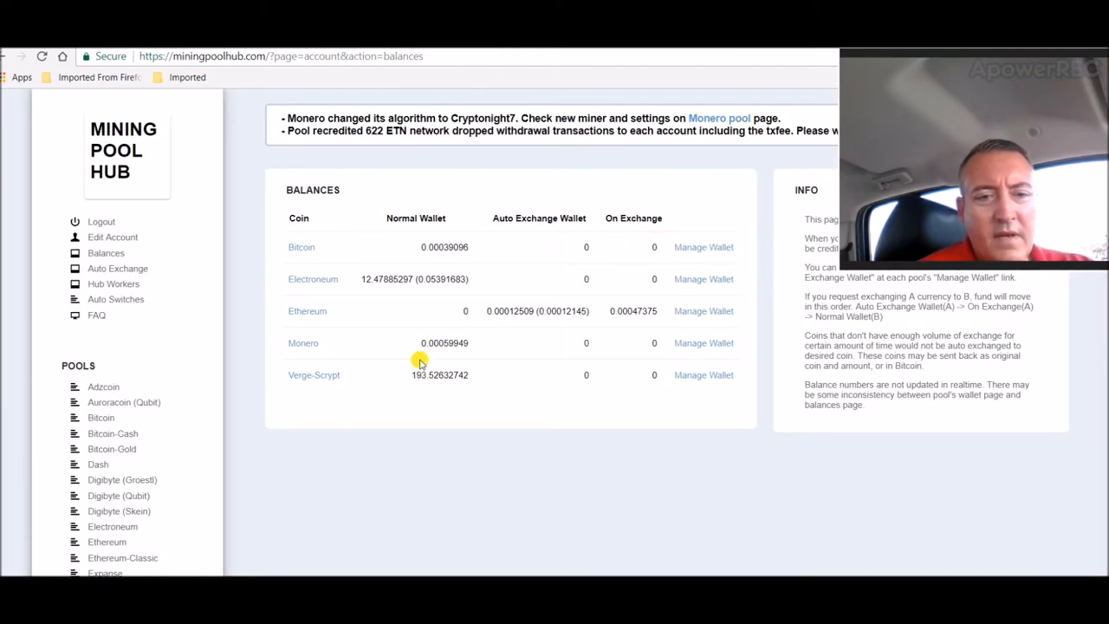
mouse_move(419, 375)
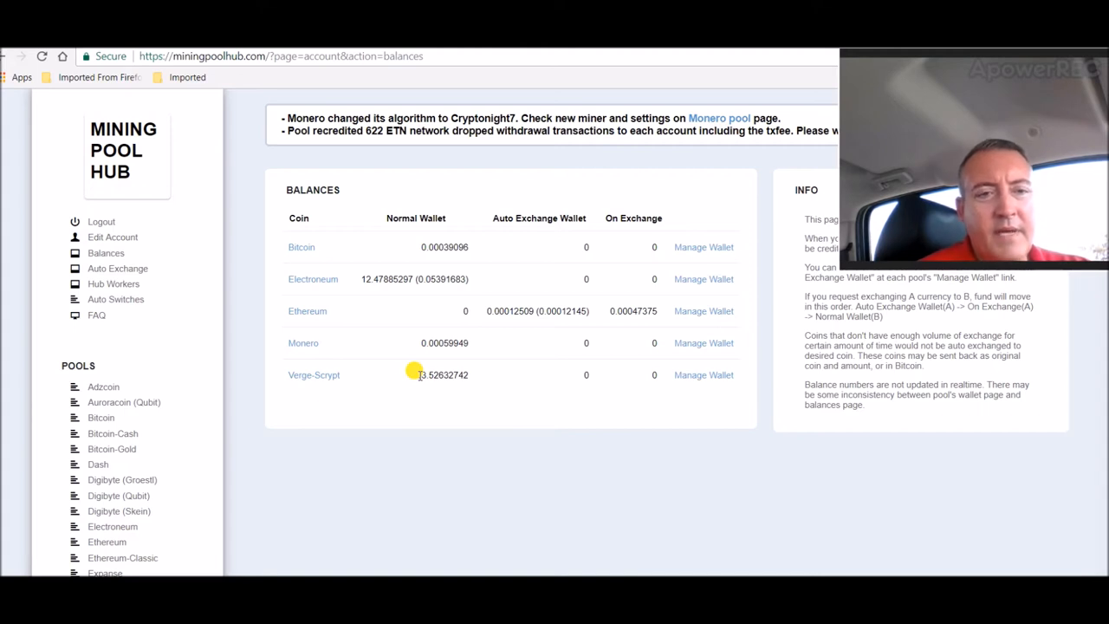
mouse_move(392, 306)
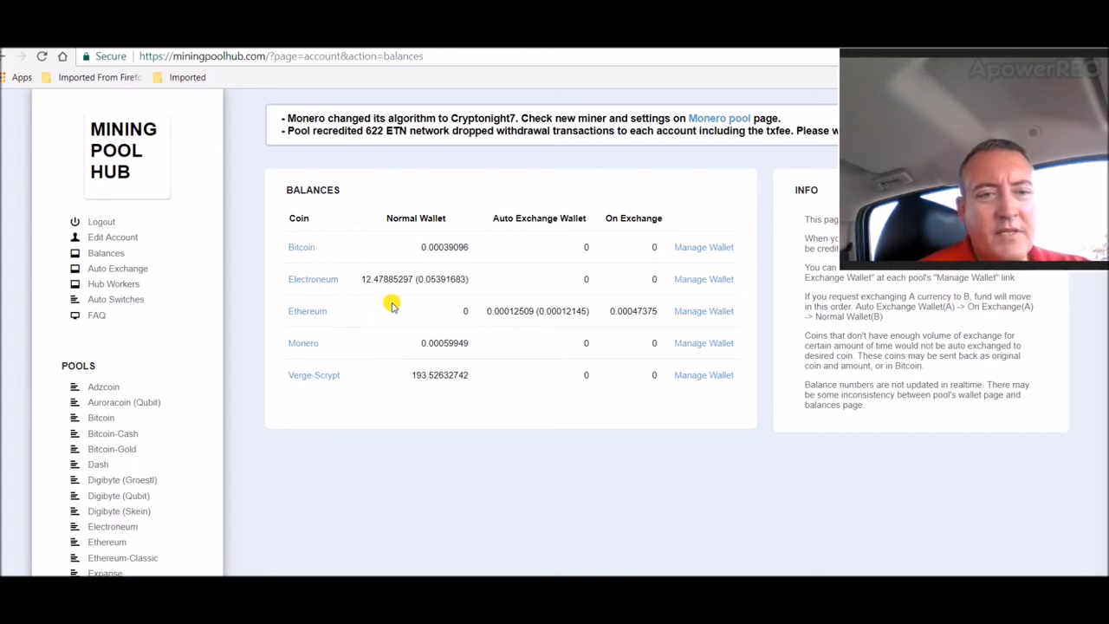
mouse_move(423, 295)
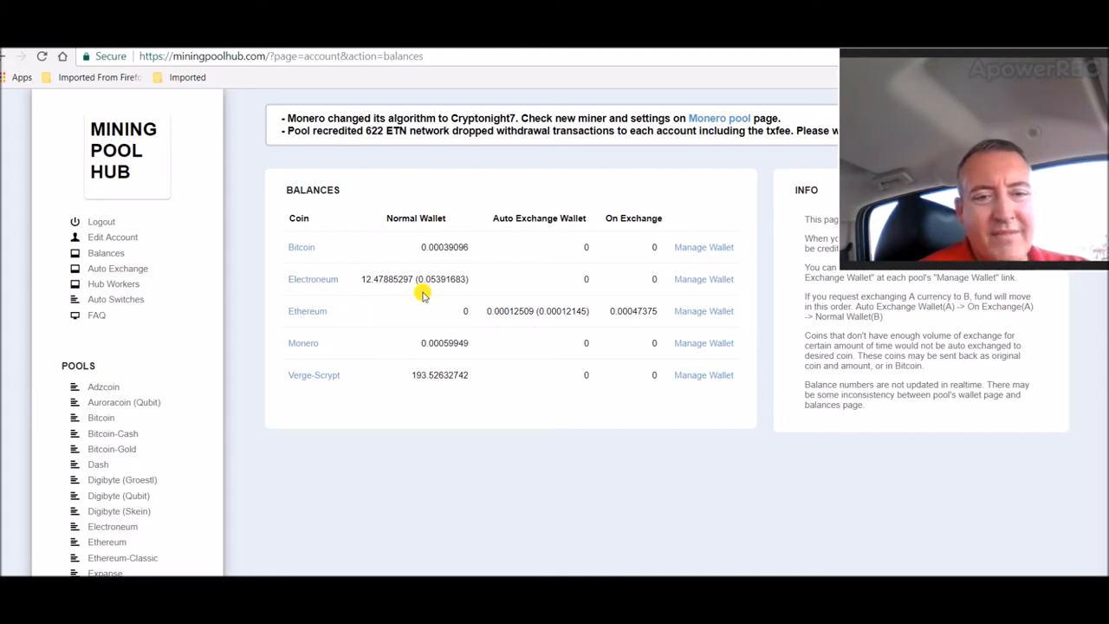
mouse_move(420, 445)
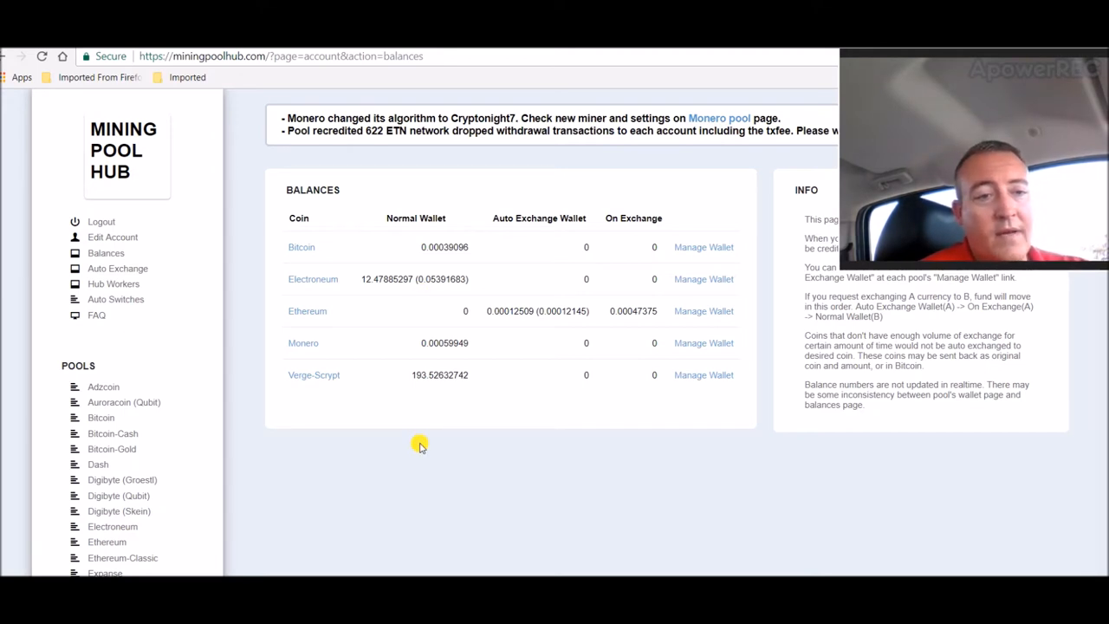
mouse_move(364, 289)
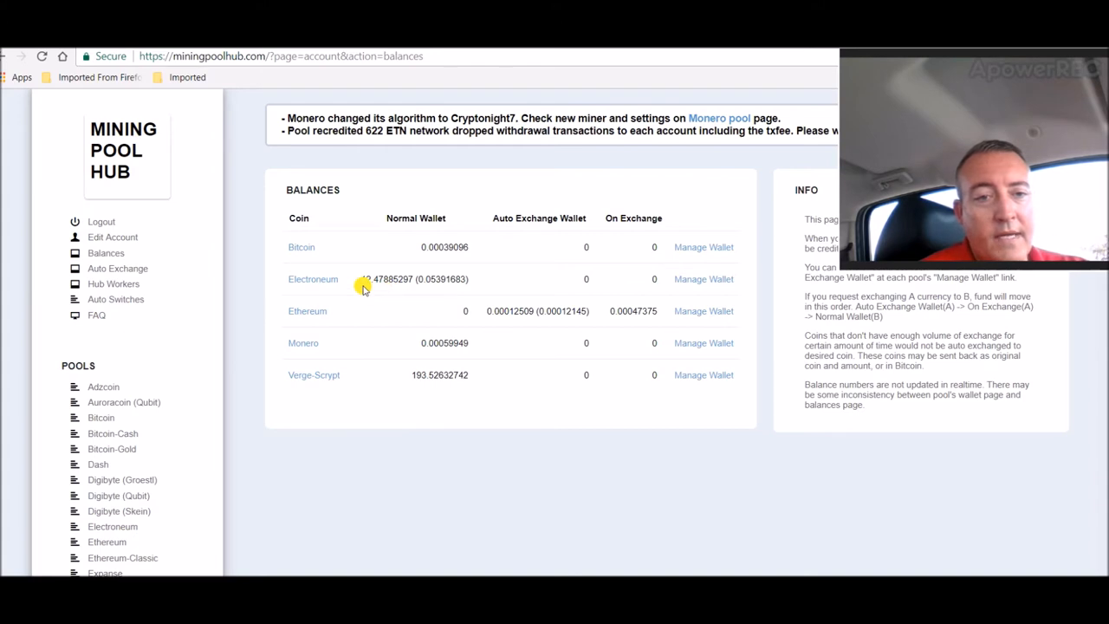
mouse_move(256, 455)
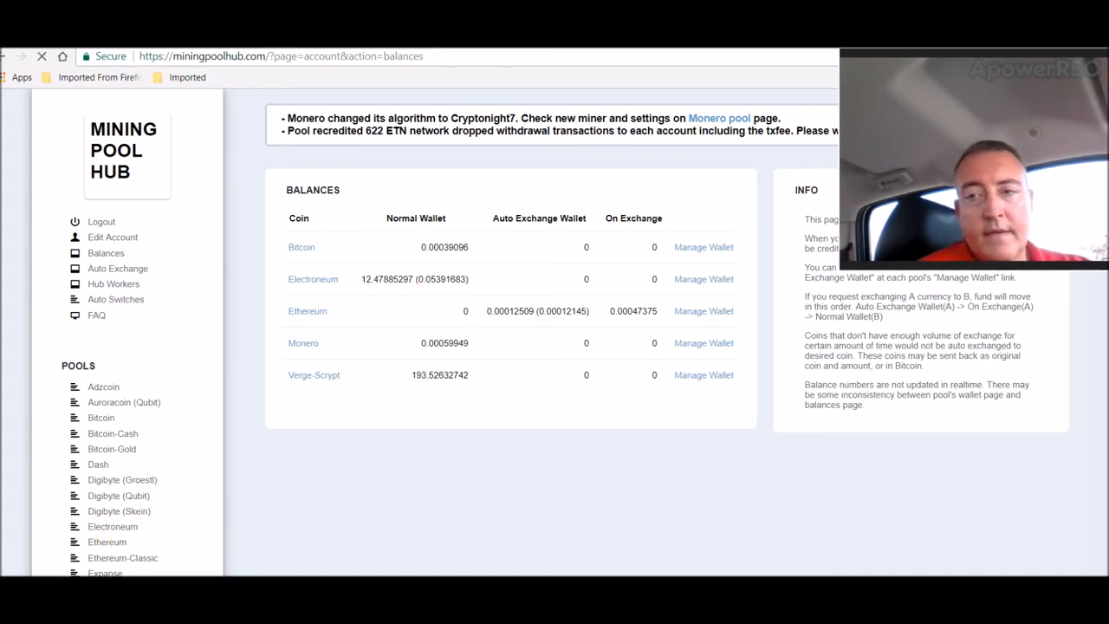
Open the Ethereum pool dashboard and select the Last 24 Hours credit amount.
click(107, 542)
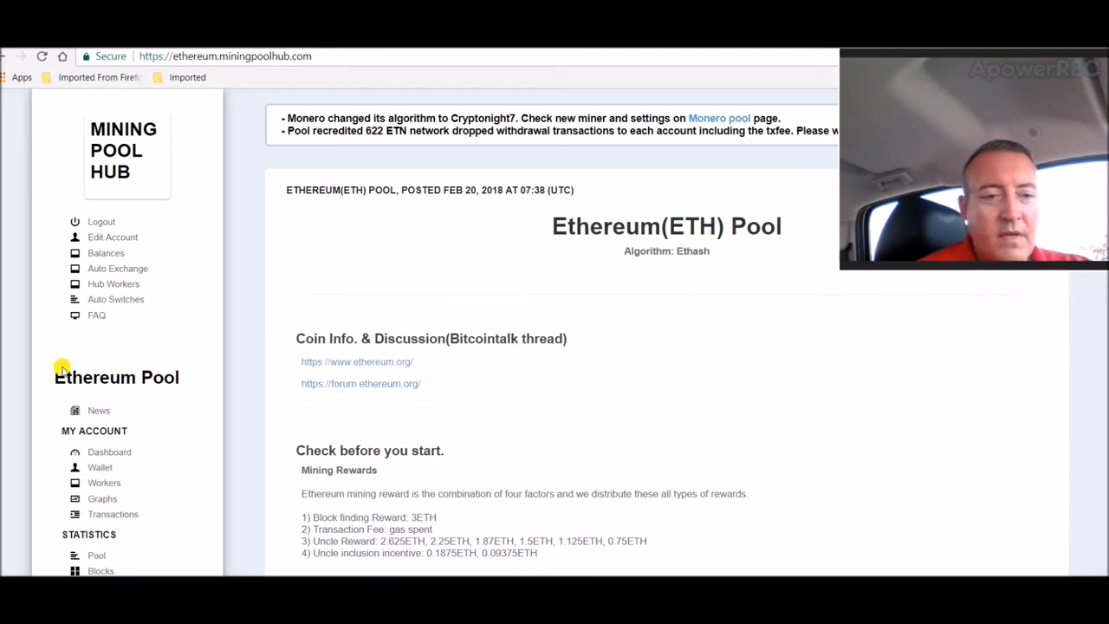
click(110, 451)
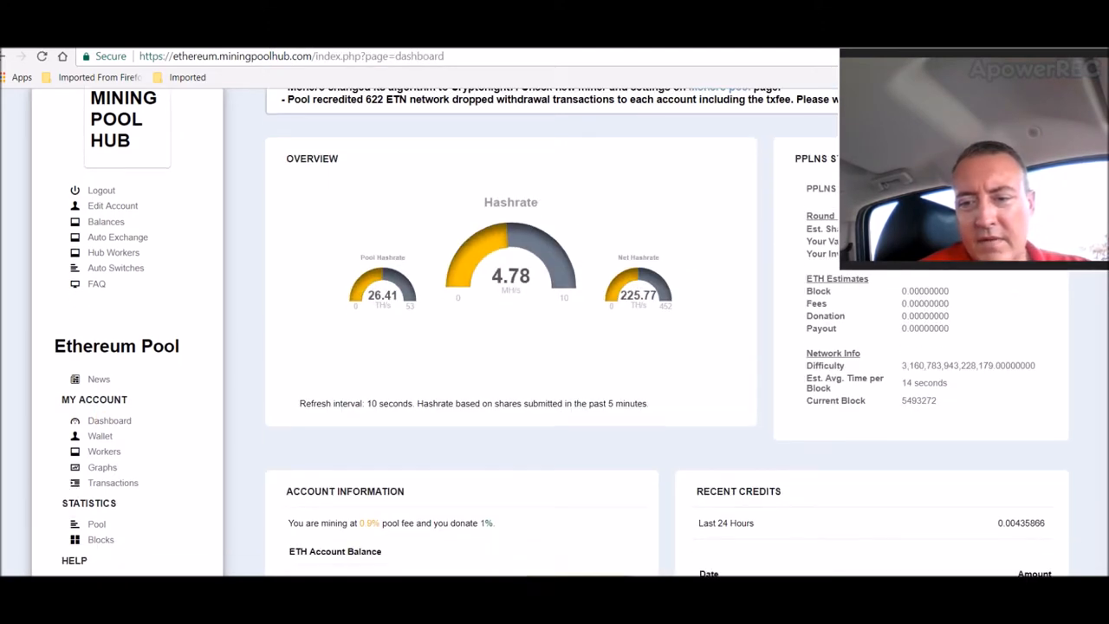
scroll(down, 3)
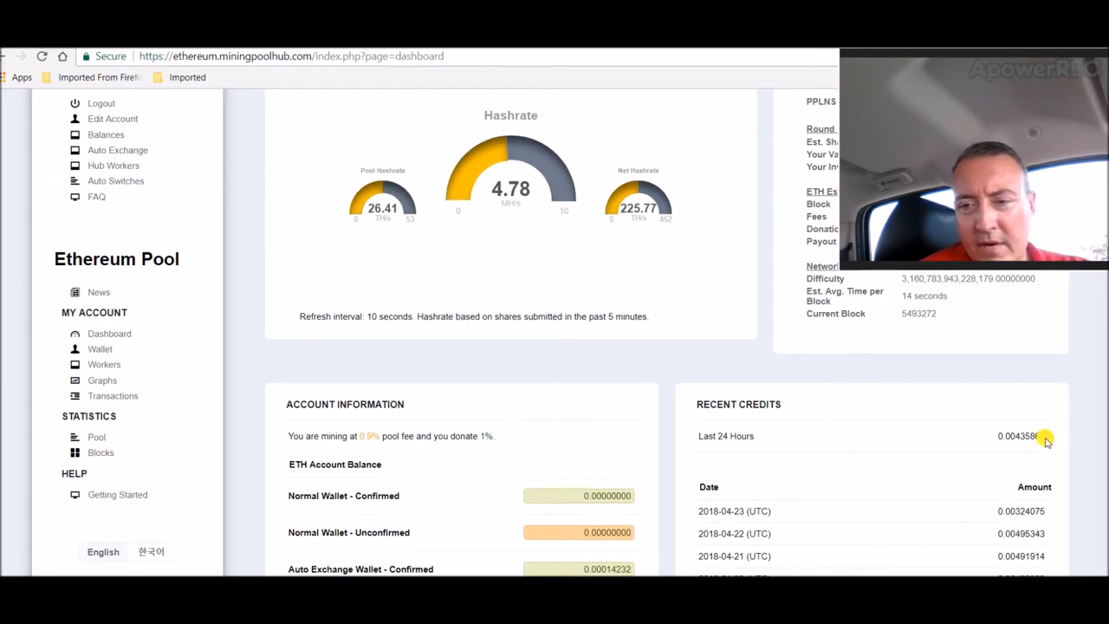
double_click(1021, 436)
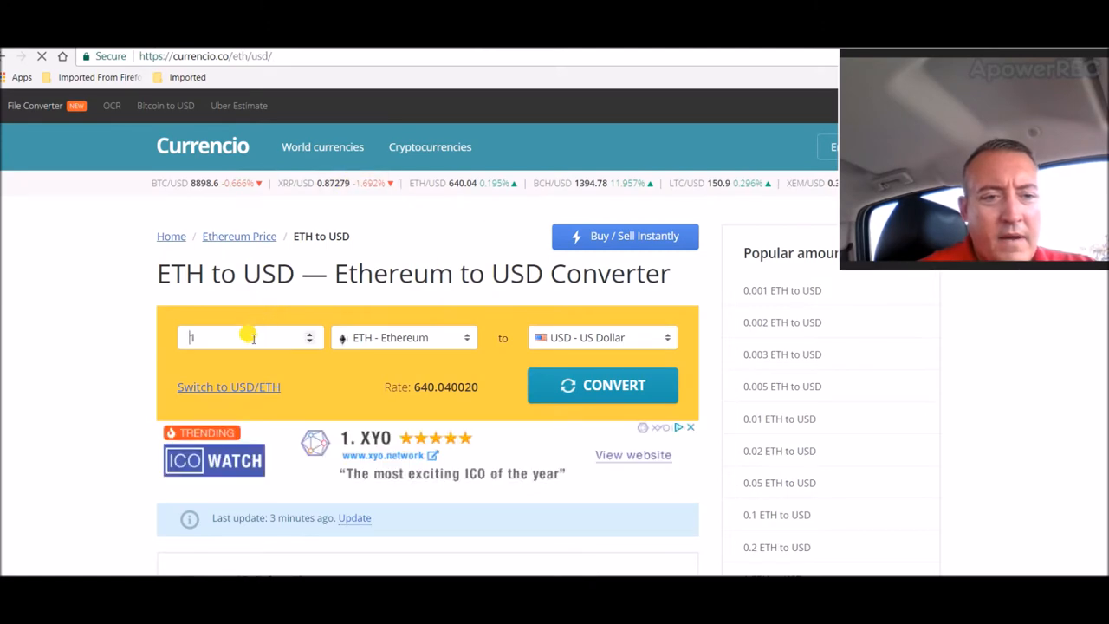
Convert 0.00435866 ETH to US dollars in the Currencio converter.
text(.00435866)
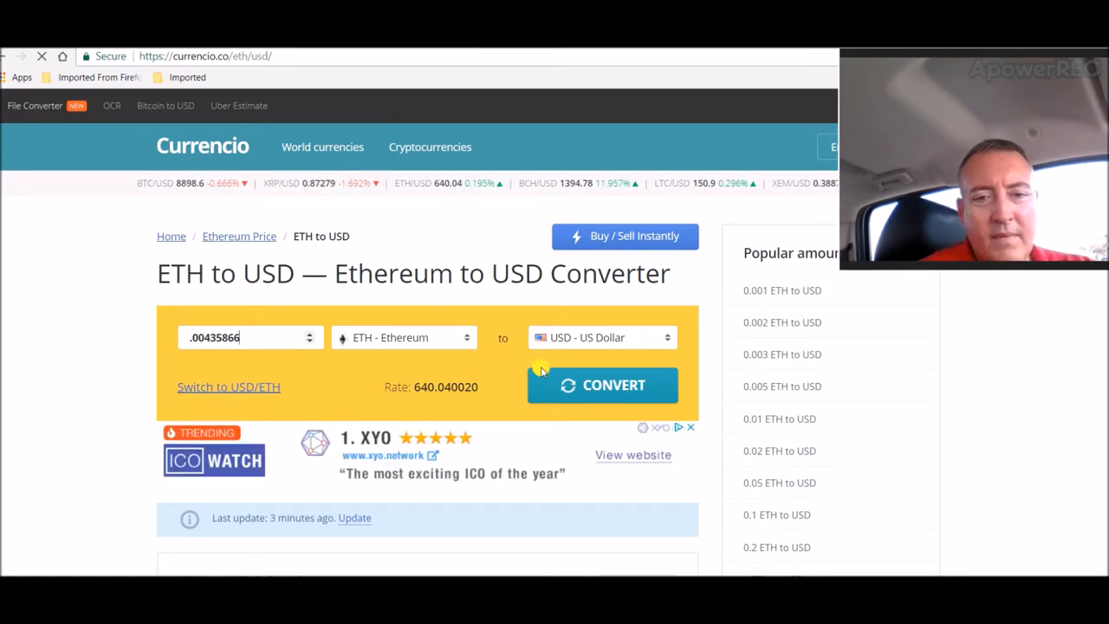
click(603, 385)
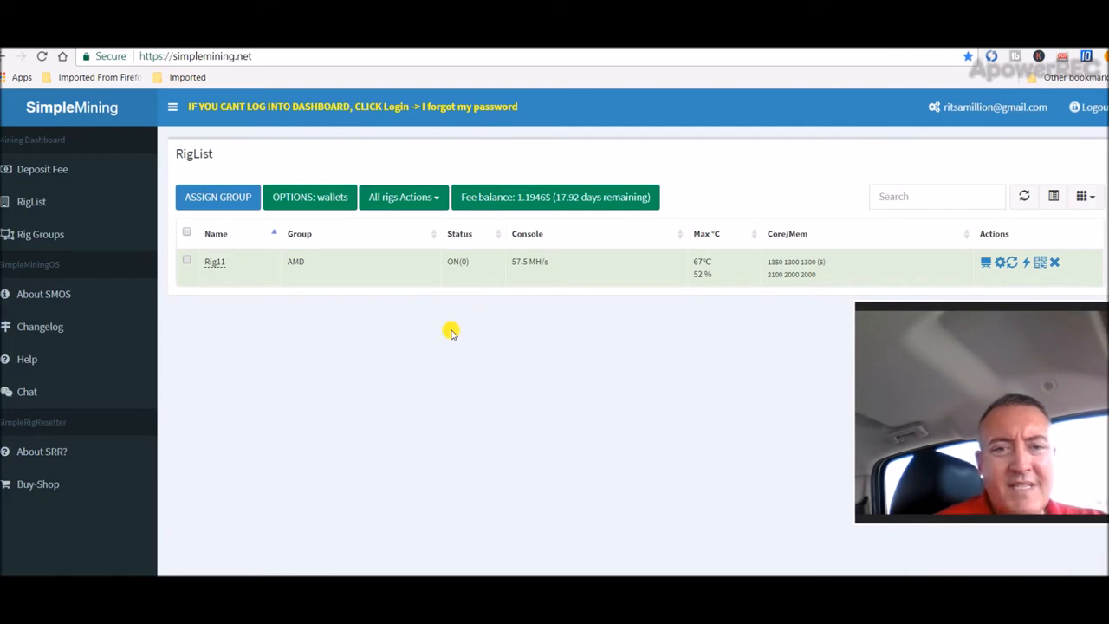
mouse_move(463, 300)
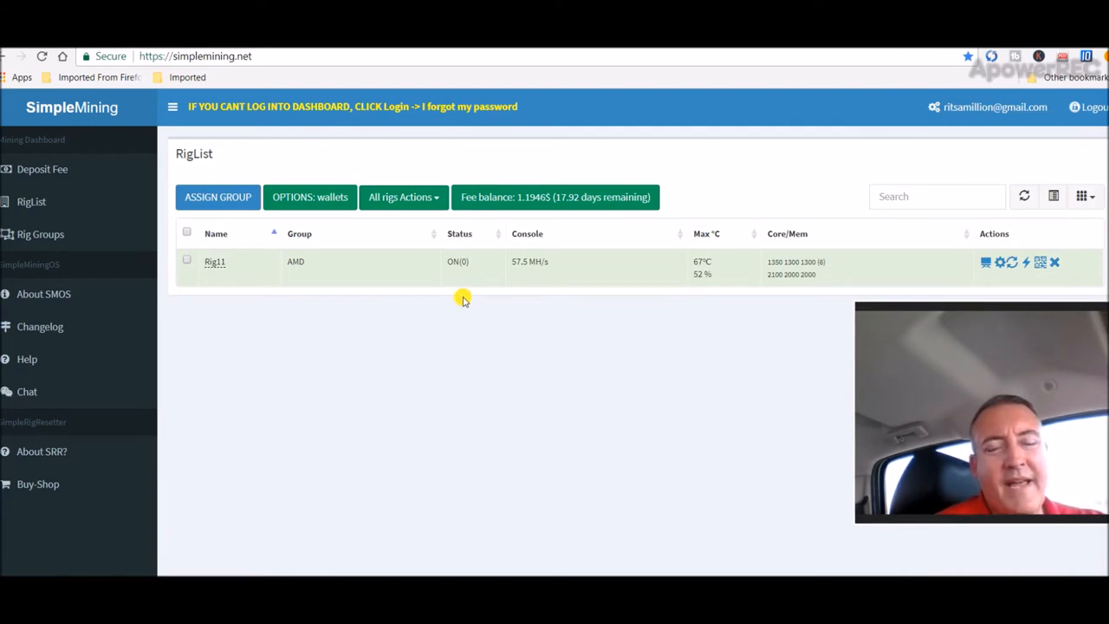
mouse_move(613, 318)
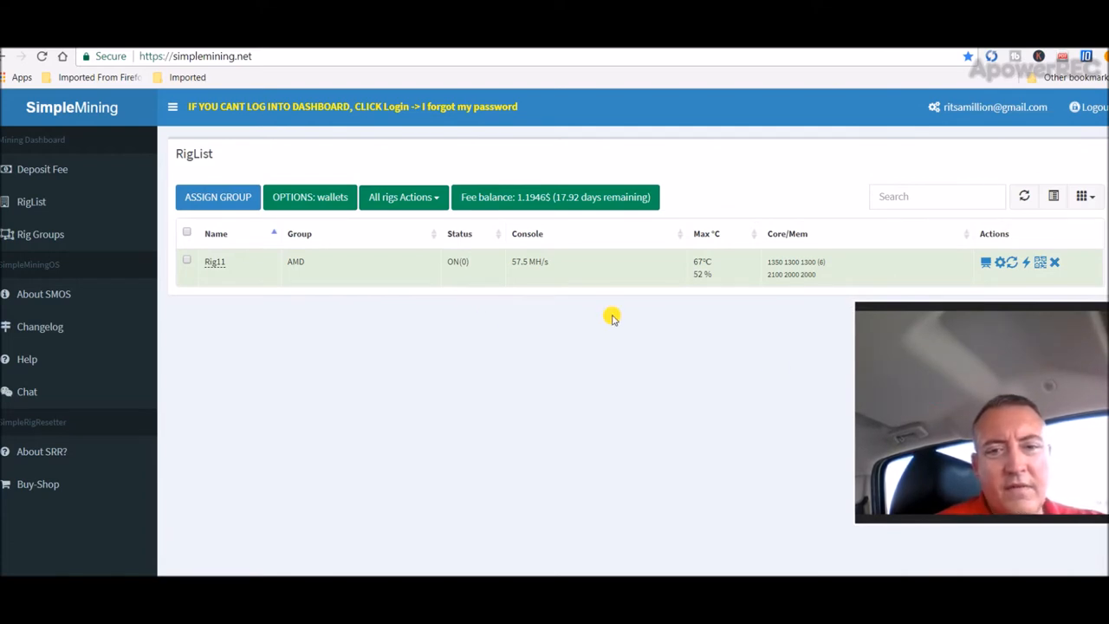
mouse_move(734, 316)
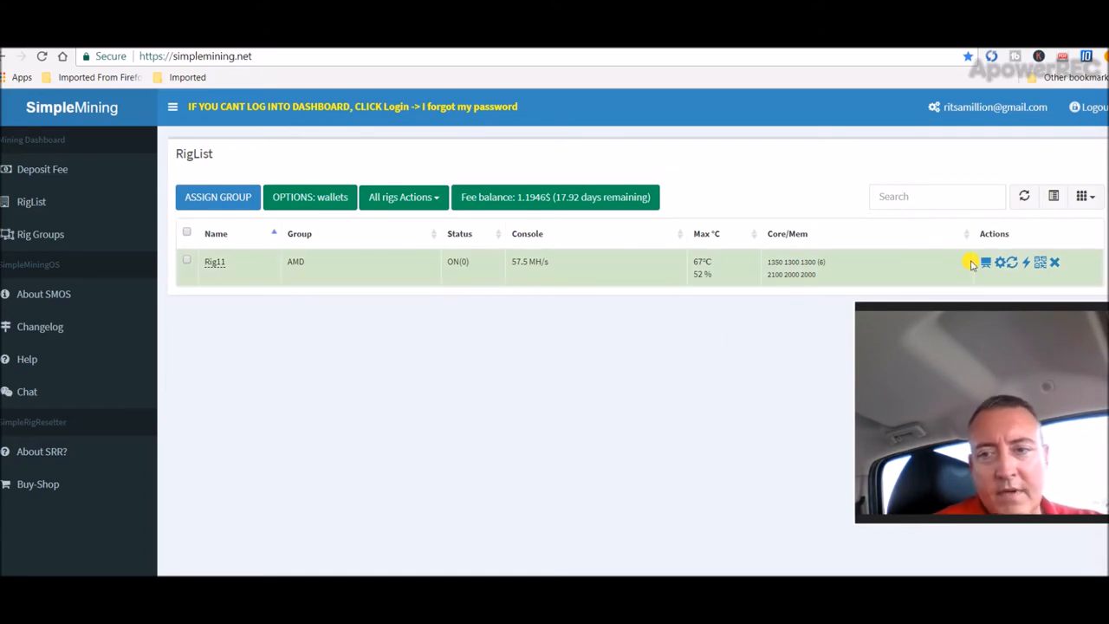
click(986, 262)
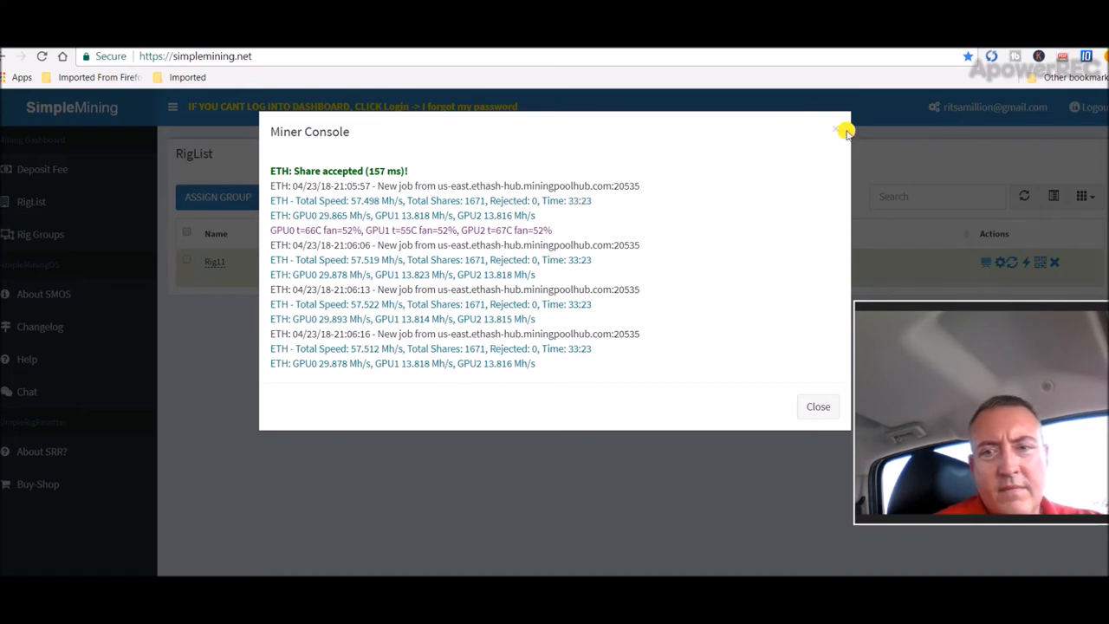
click(837, 129)
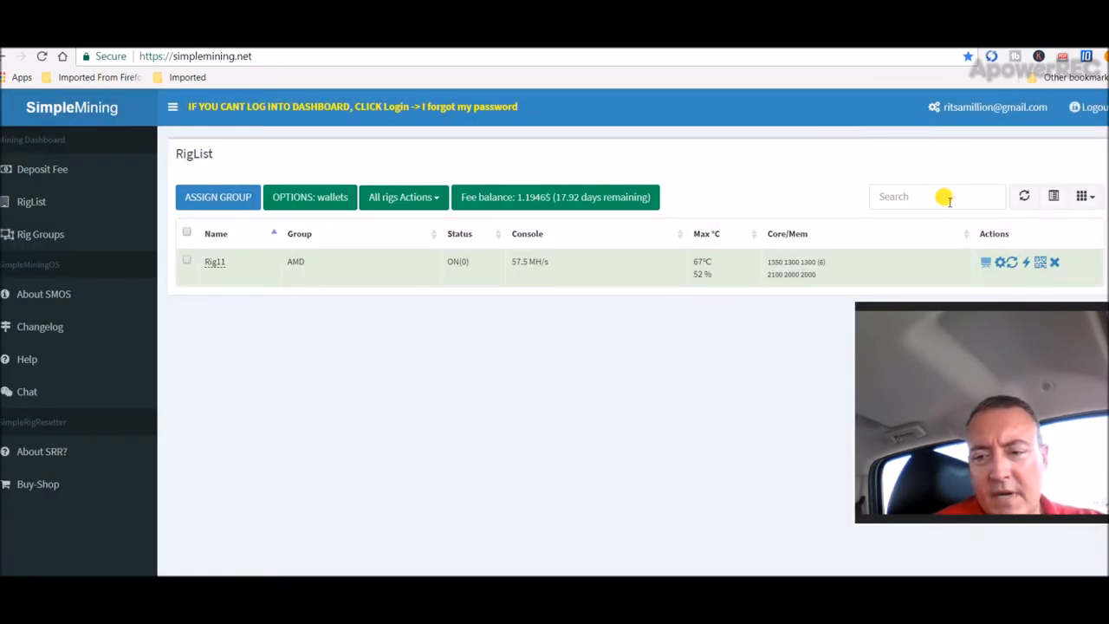
click(1026, 262)
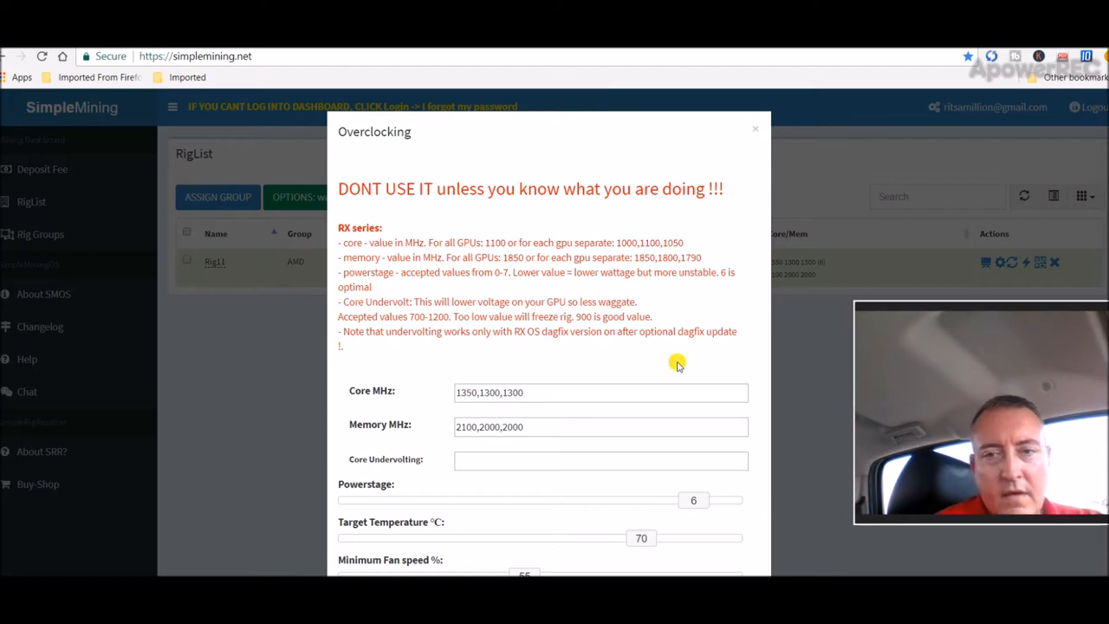
mouse_move(754, 137)
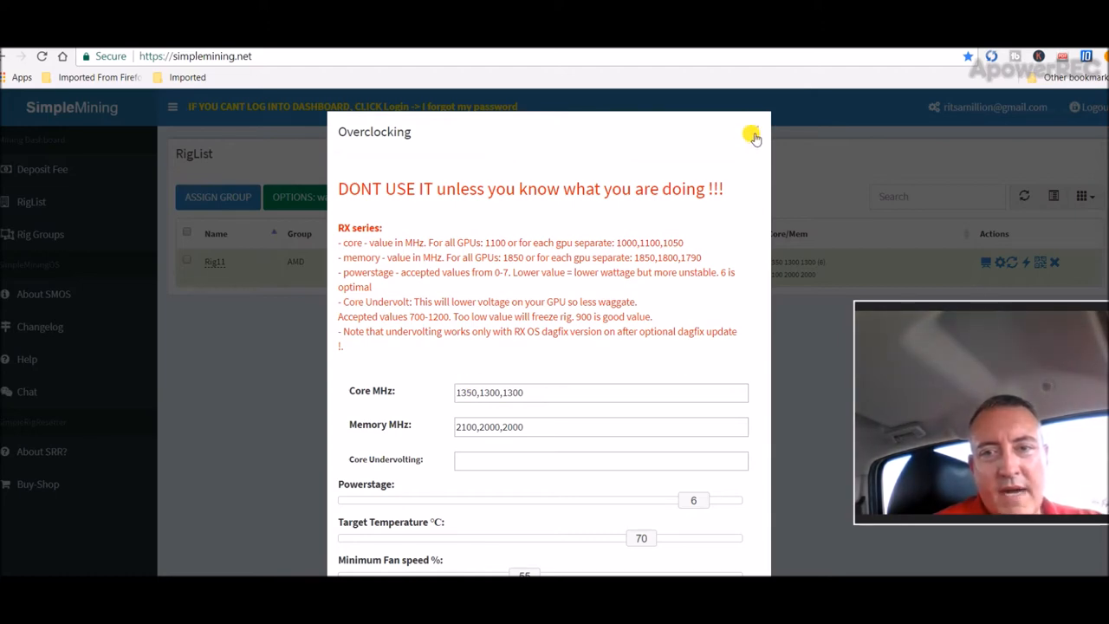
click(752, 136)
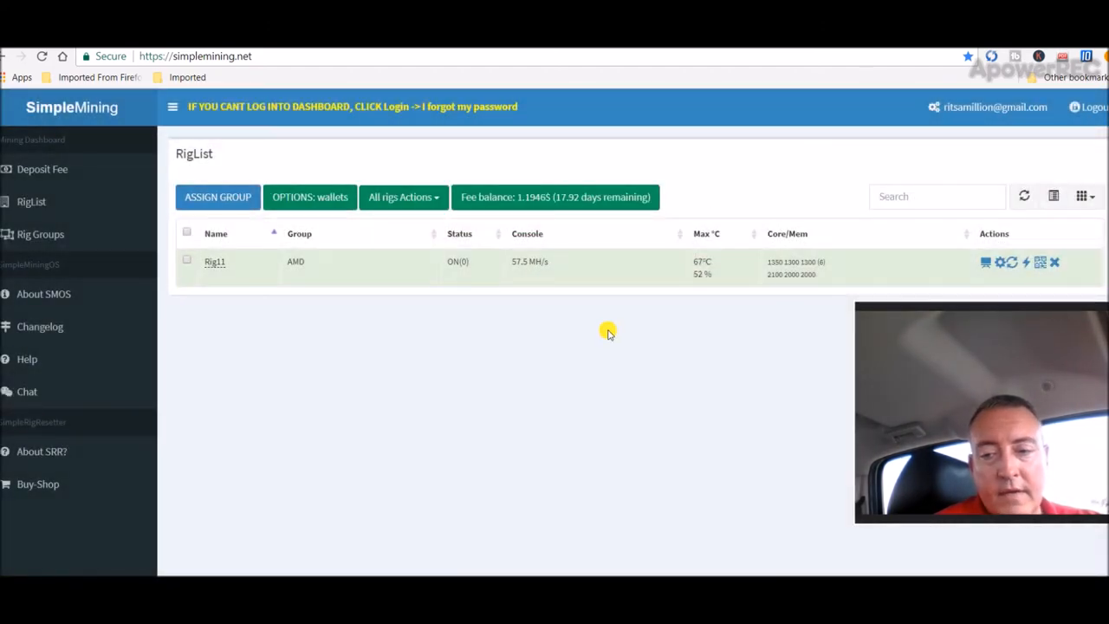
mouse_move(726, 301)
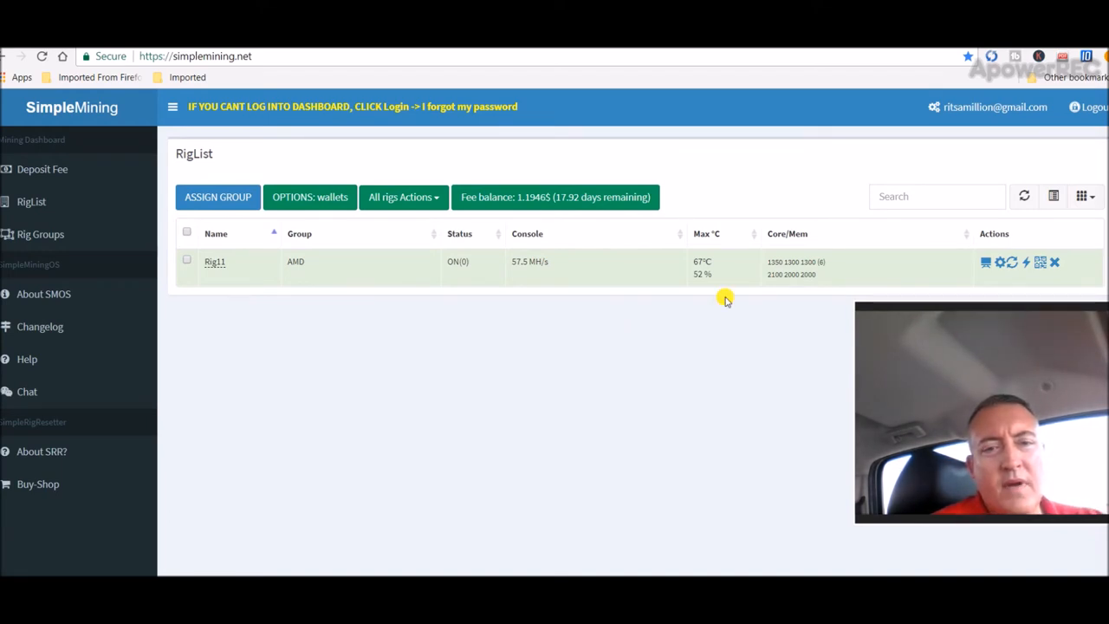
mouse_move(515, 378)
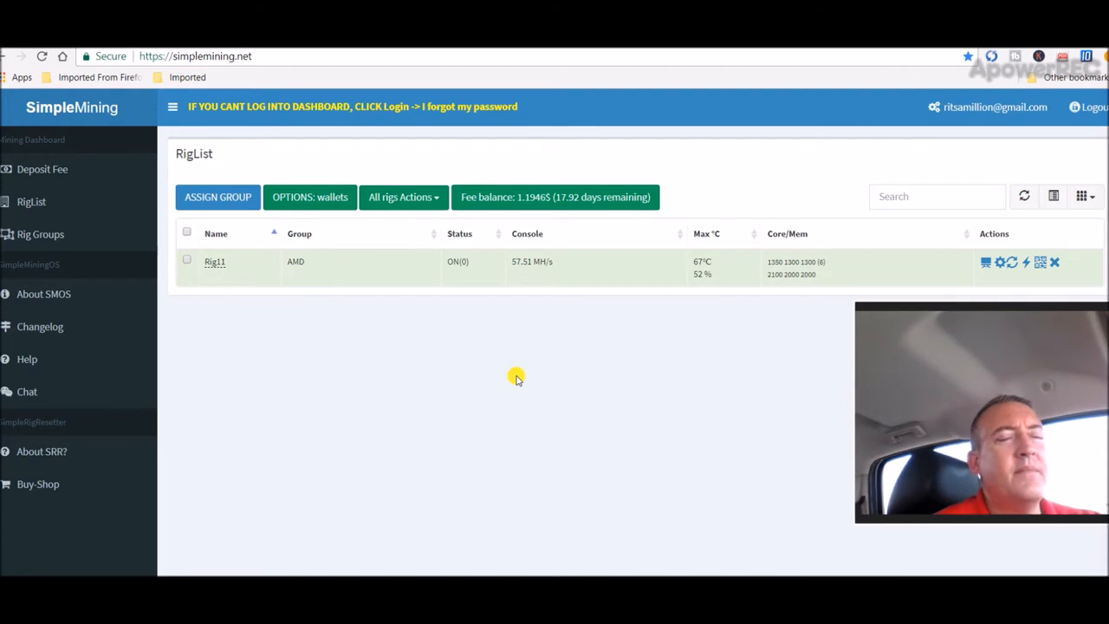
mouse_move(471, 317)
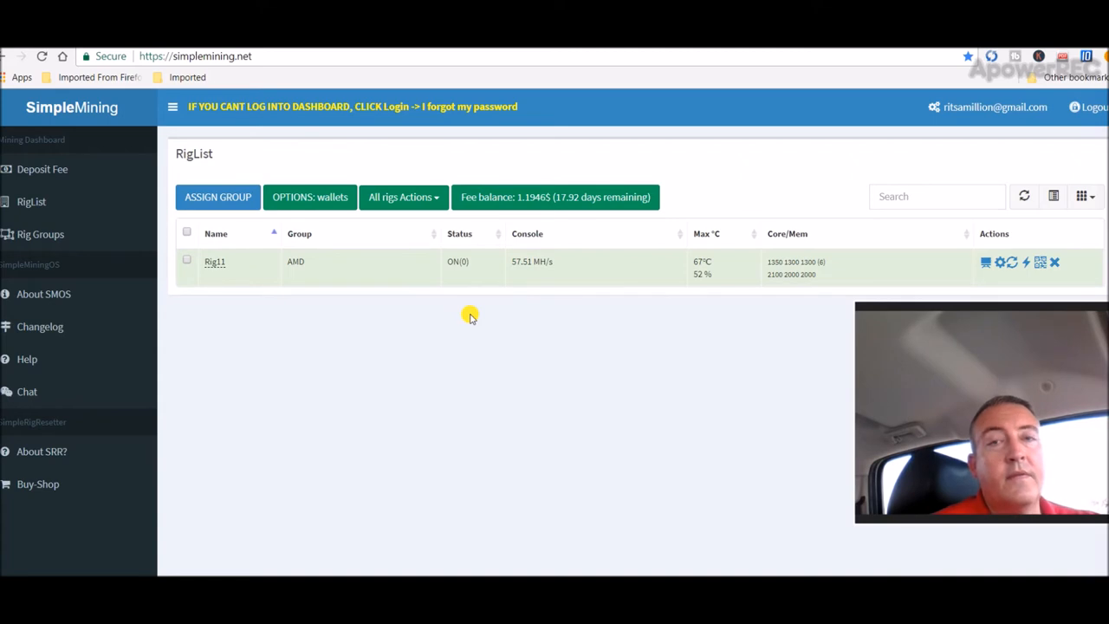
mouse_move(478, 277)
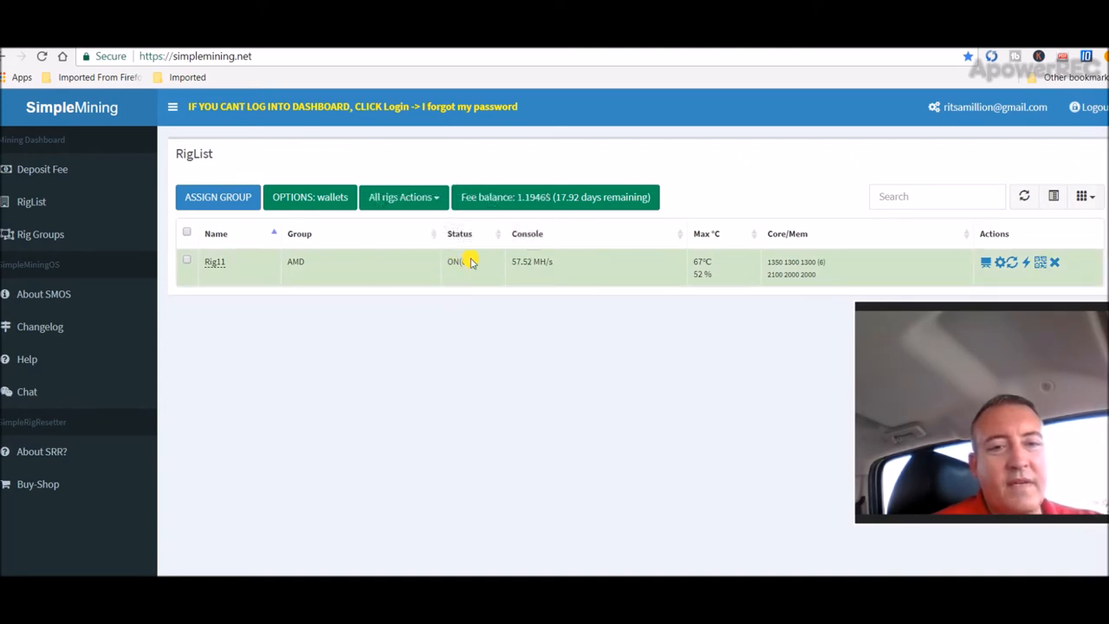
mouse_move(464, 262)
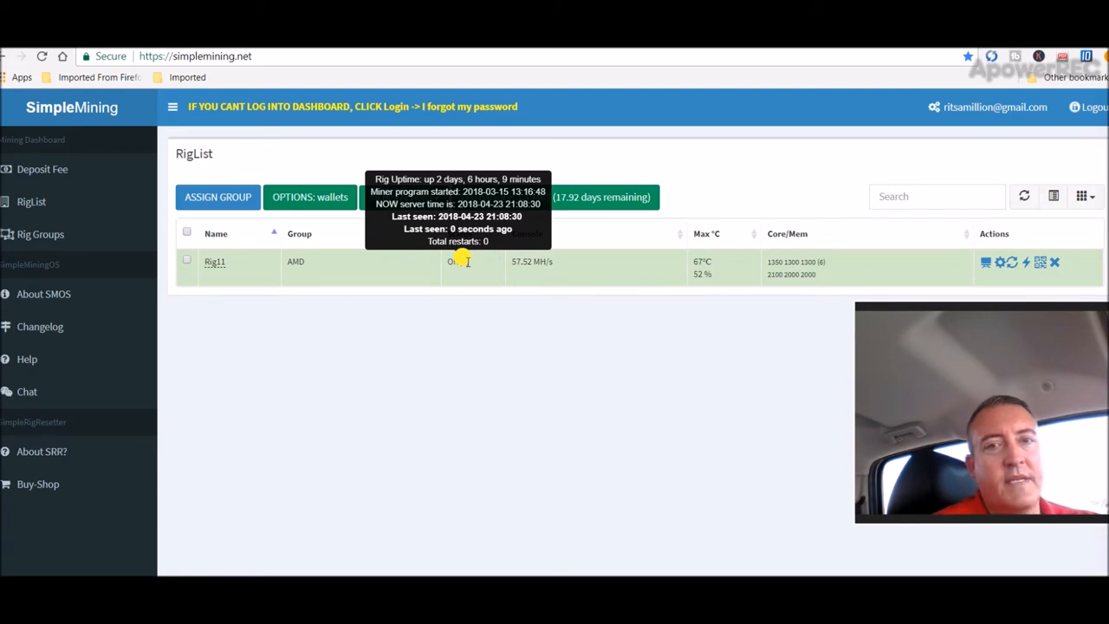
mouse_move(488, 324)
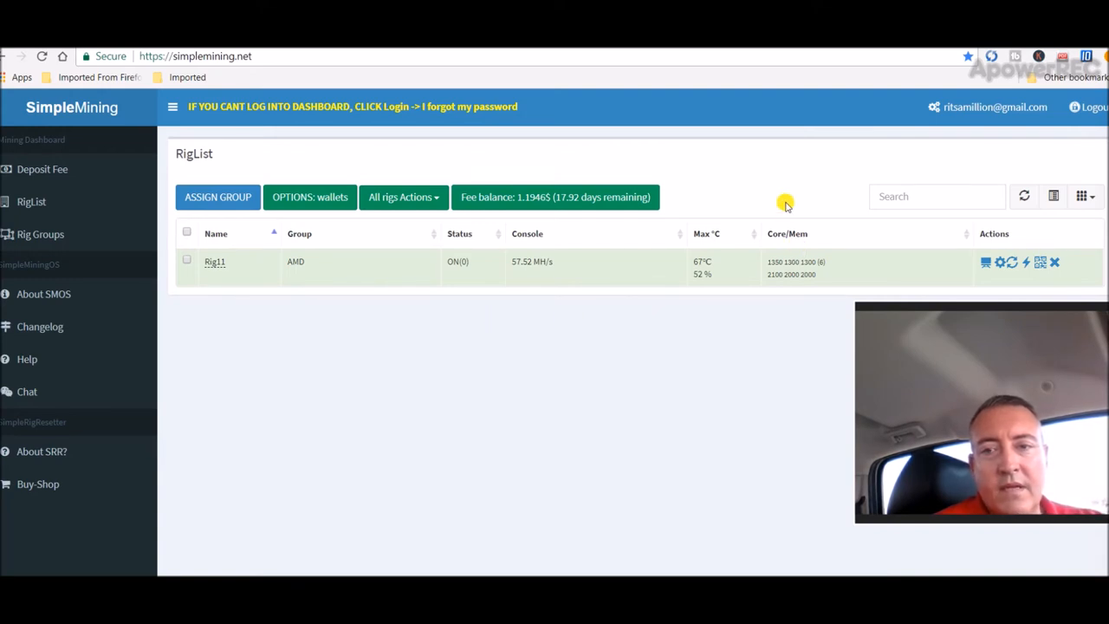
mouse_move(70, 169)
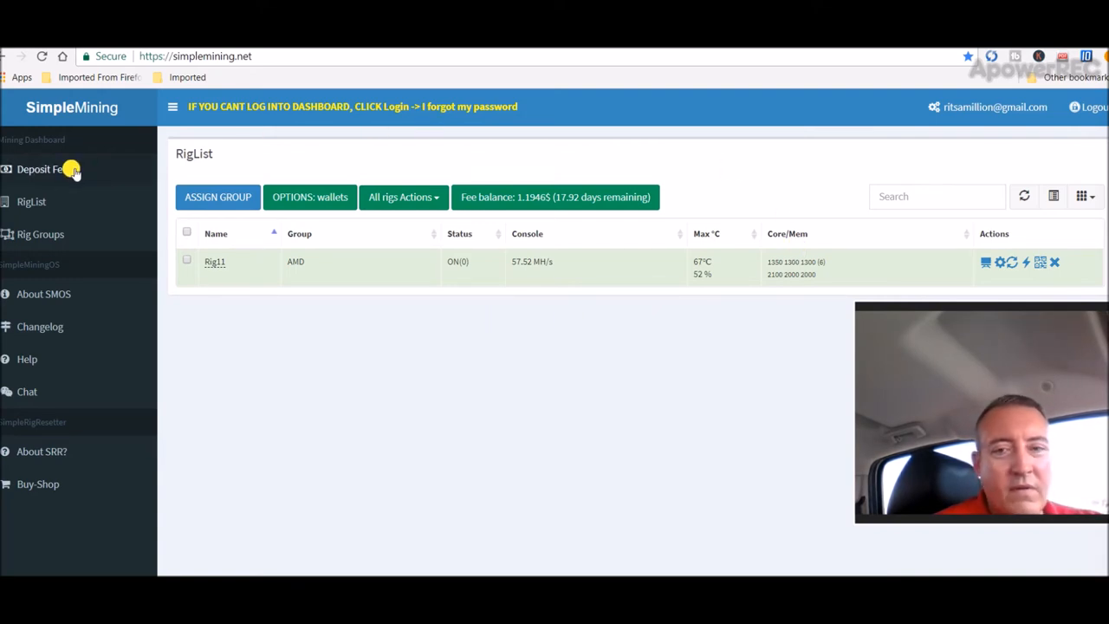
mouse_move(473, 293)
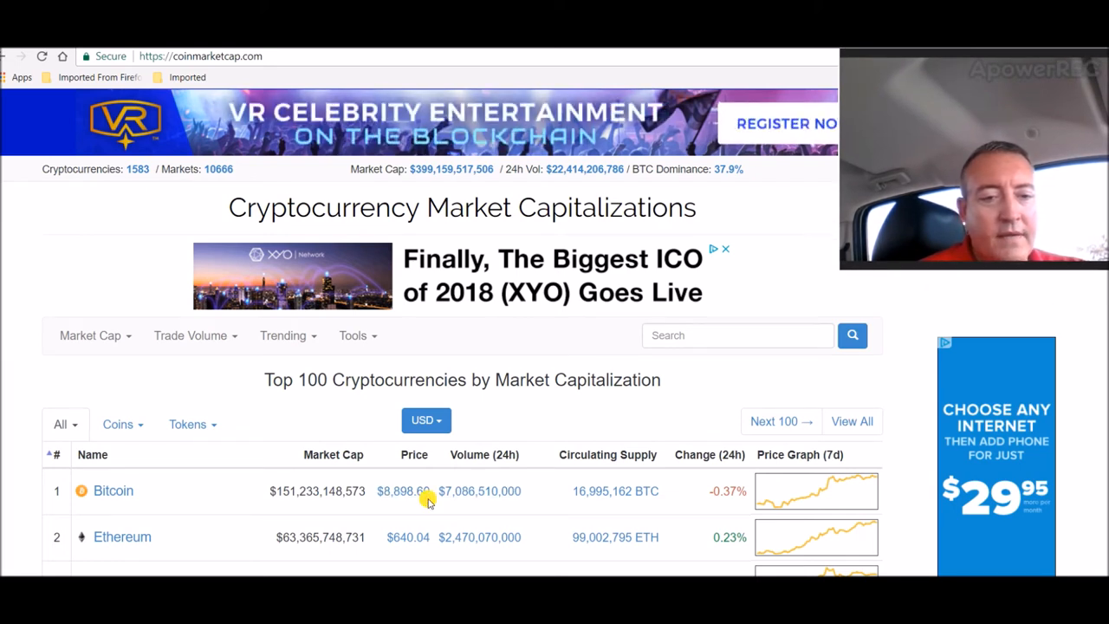
mouse_move(472, 520)
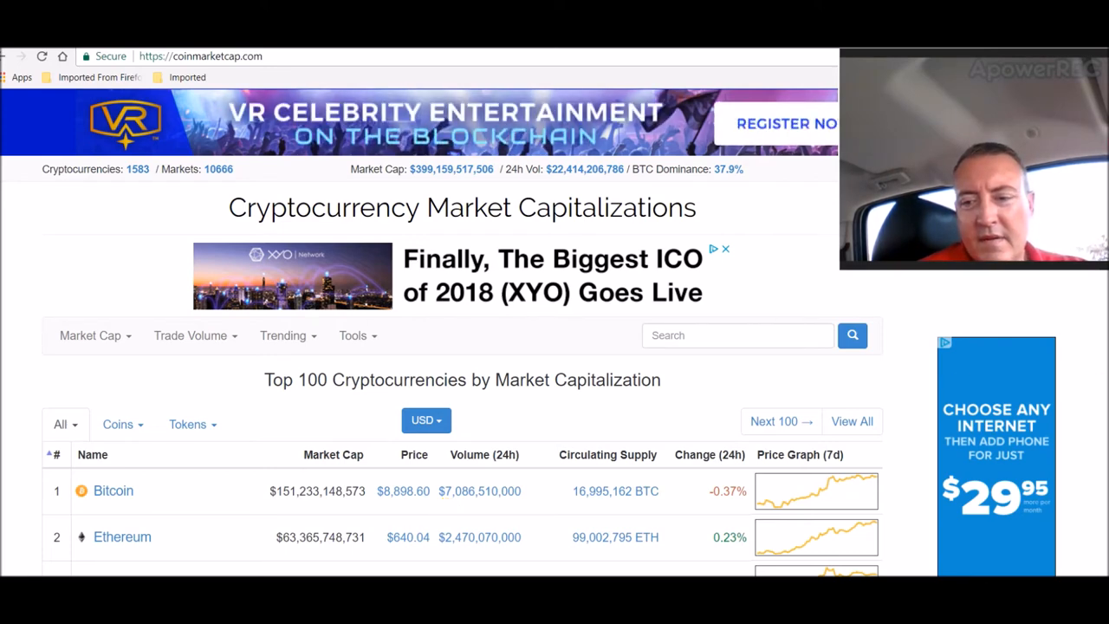
scroll(down, 3)
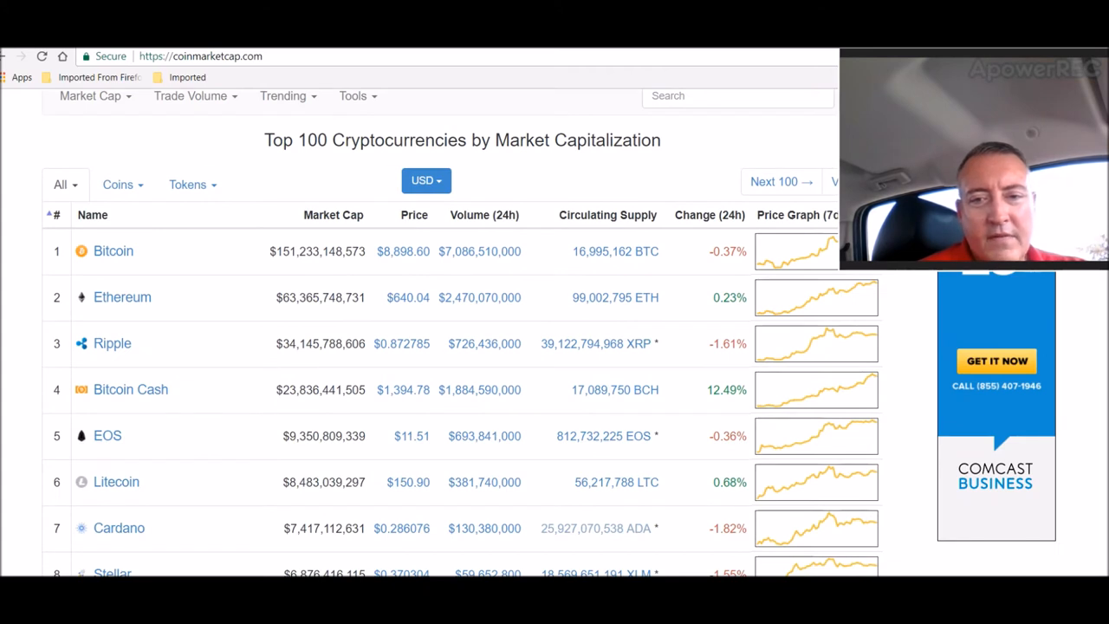
mouse_move(693, 390)
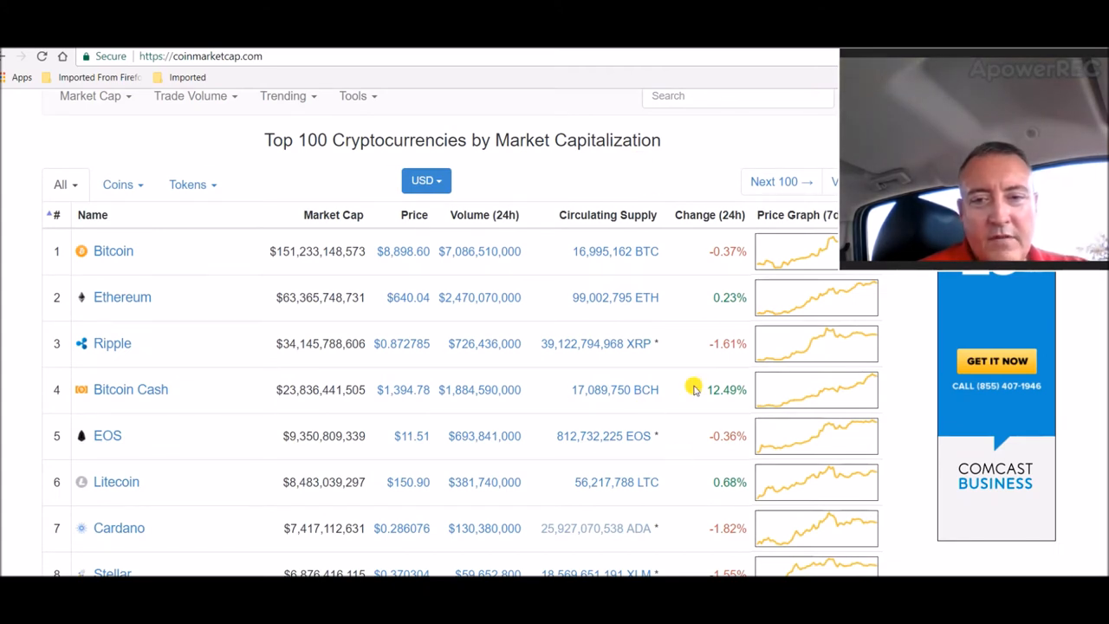
mouse_move(705, 292)
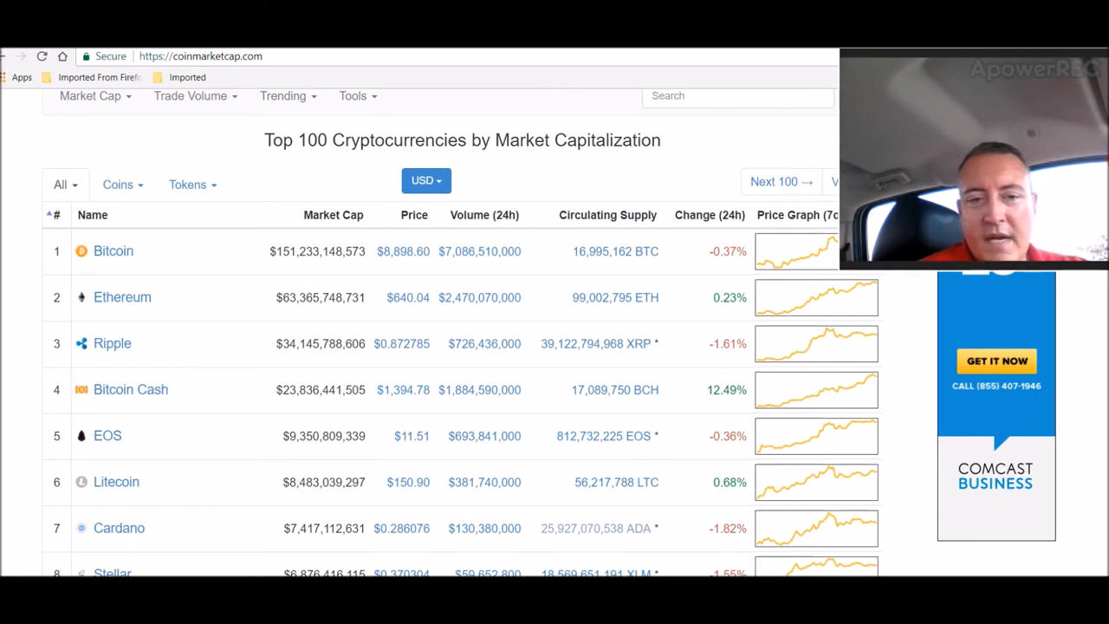
scroll(down, 3)
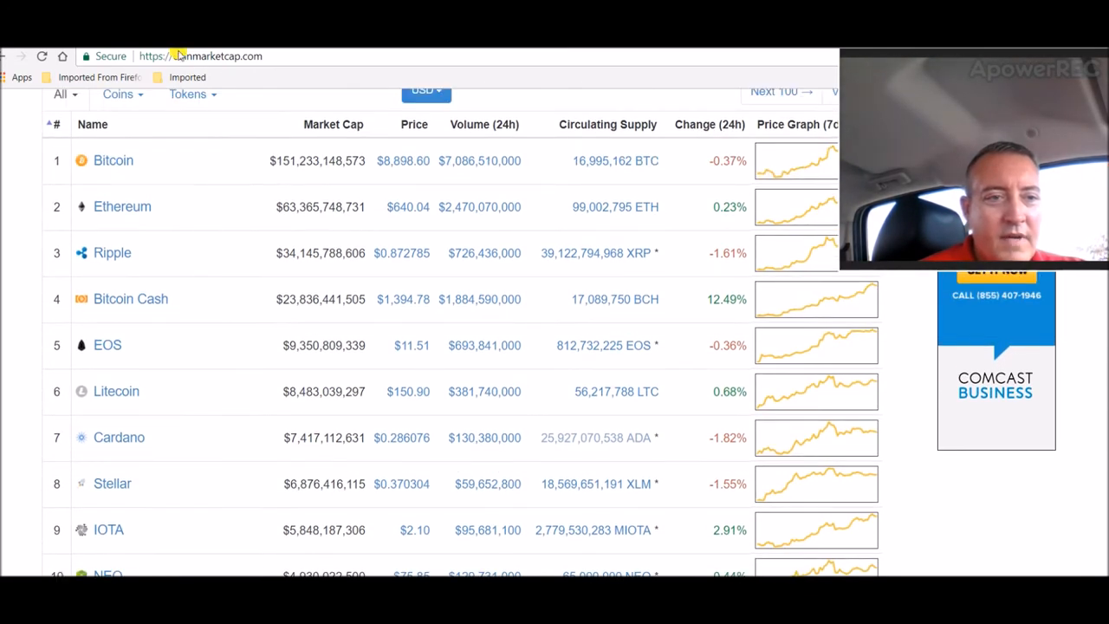
mouse_move(111, 468)
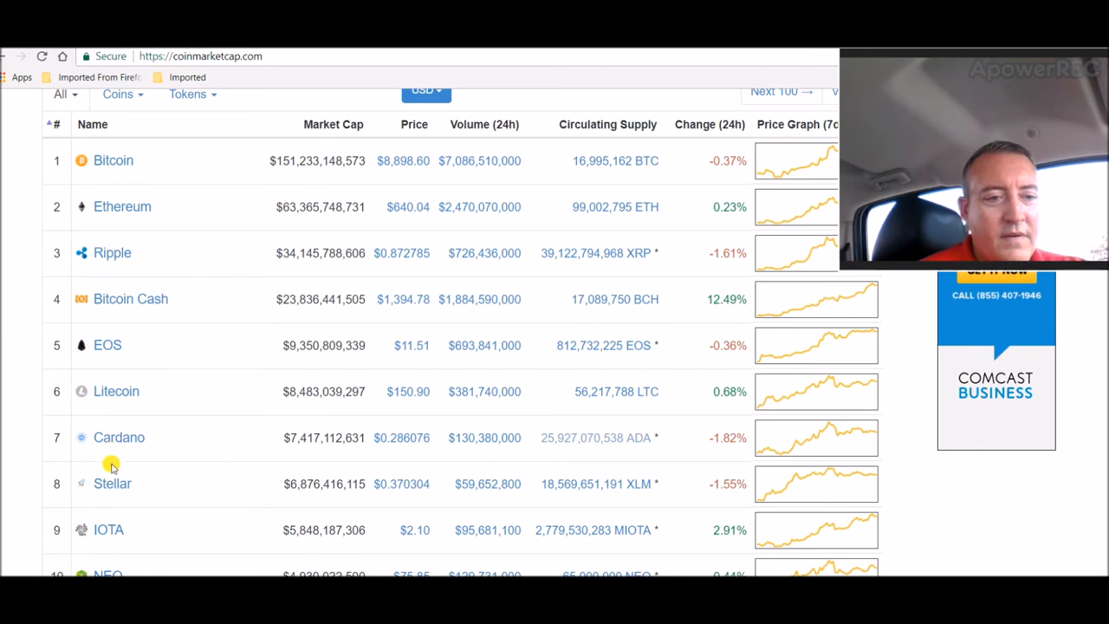
mouse_move(806, 463)
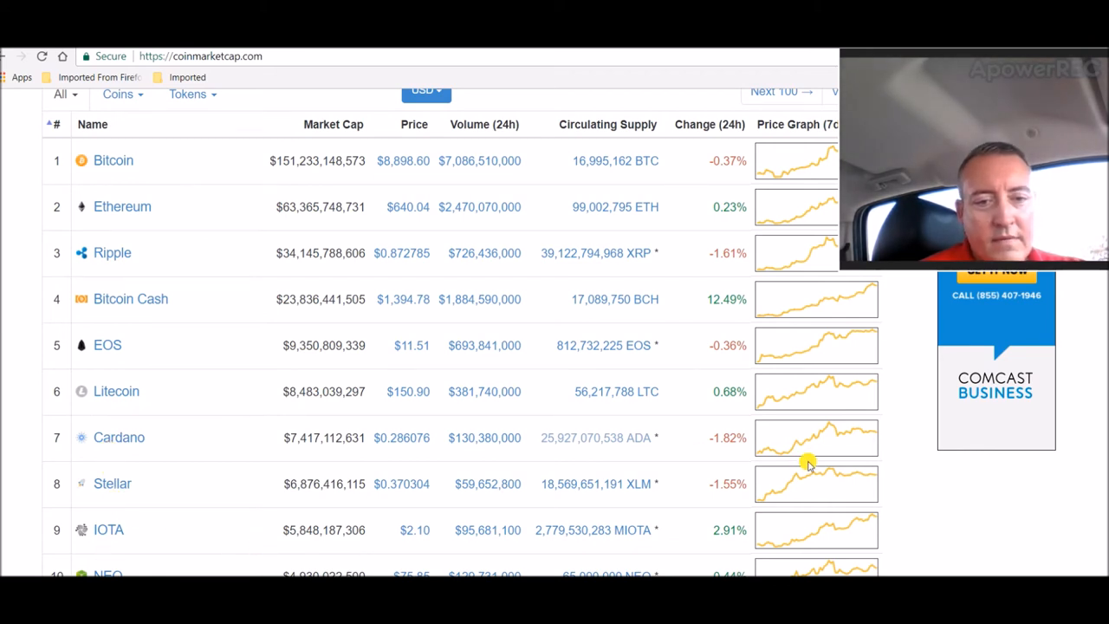
mouse_move(919, 451)
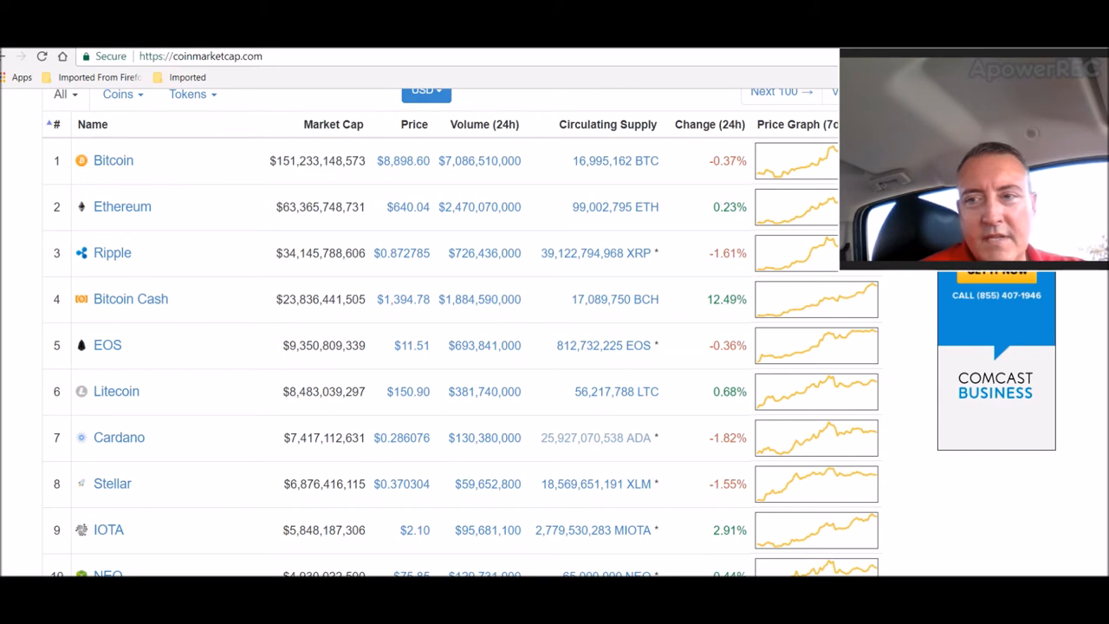
scroll(down, 3)
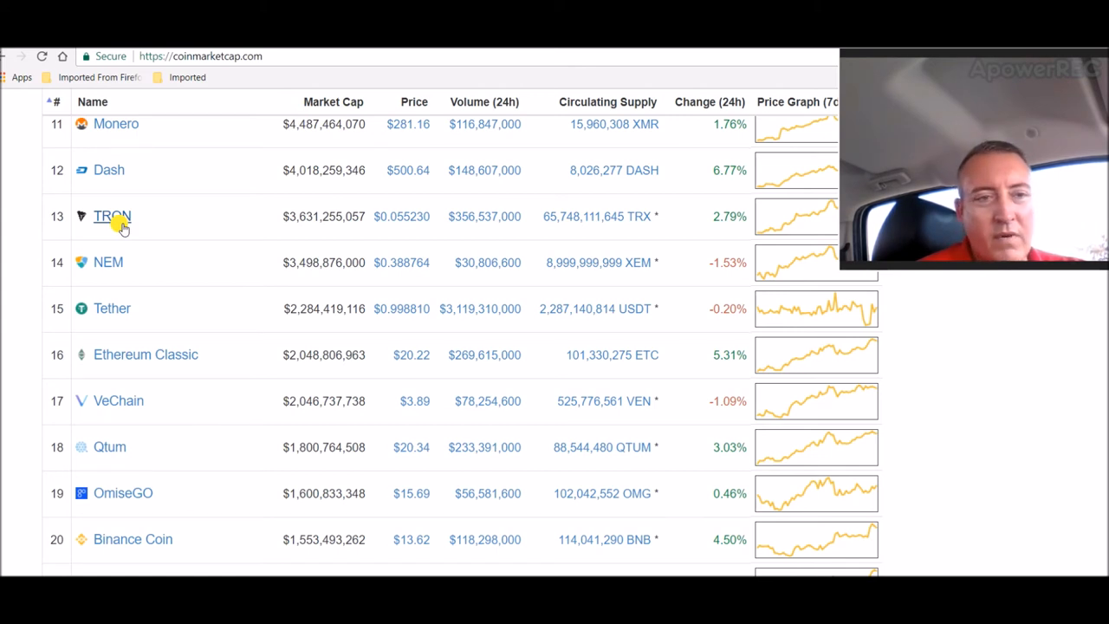
mouse_move(481, 193)
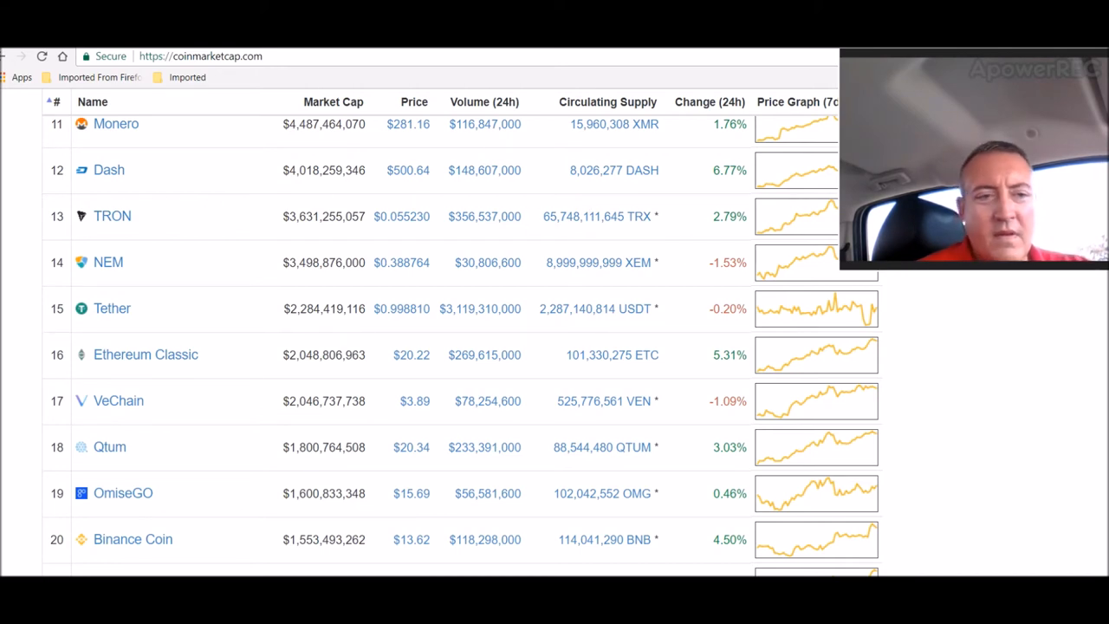
scroll(down, 3)
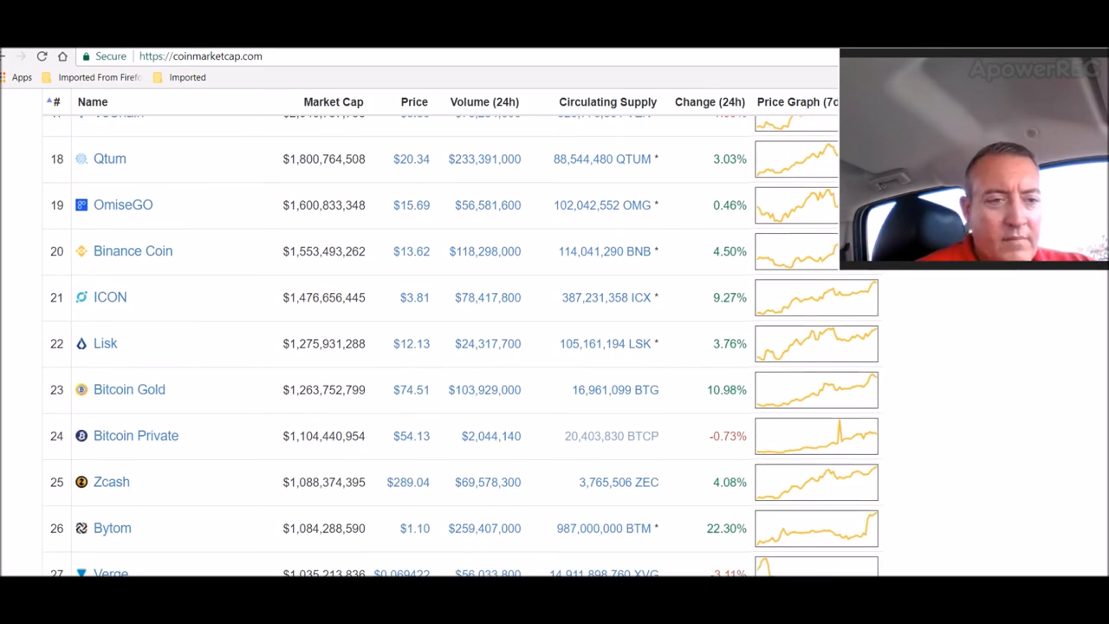
scroll(down, 3)
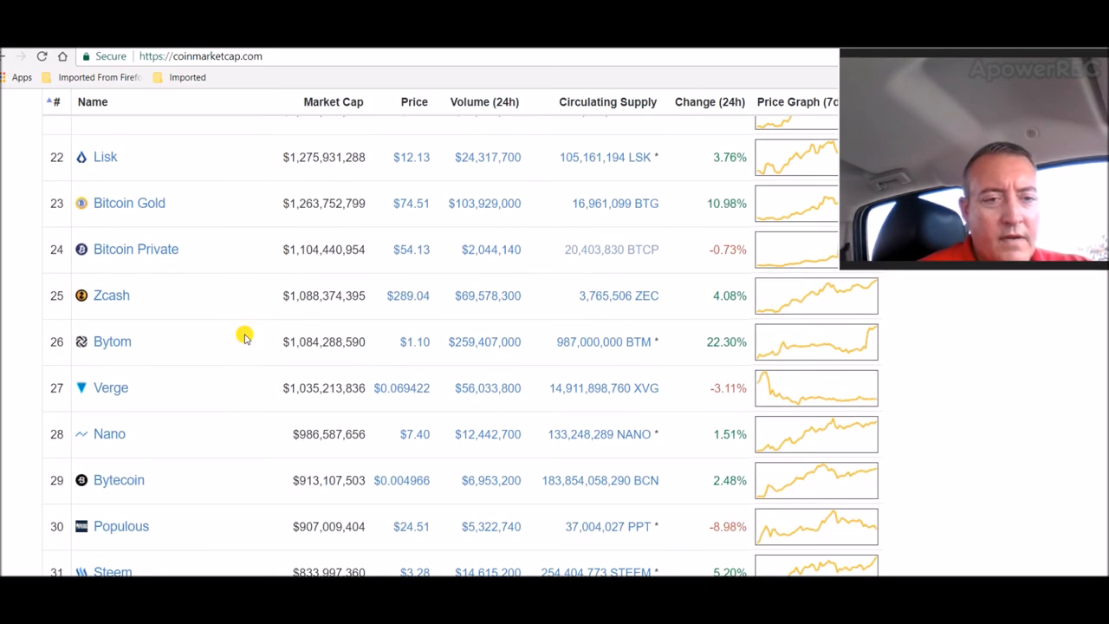
mouse_move(692, 389)
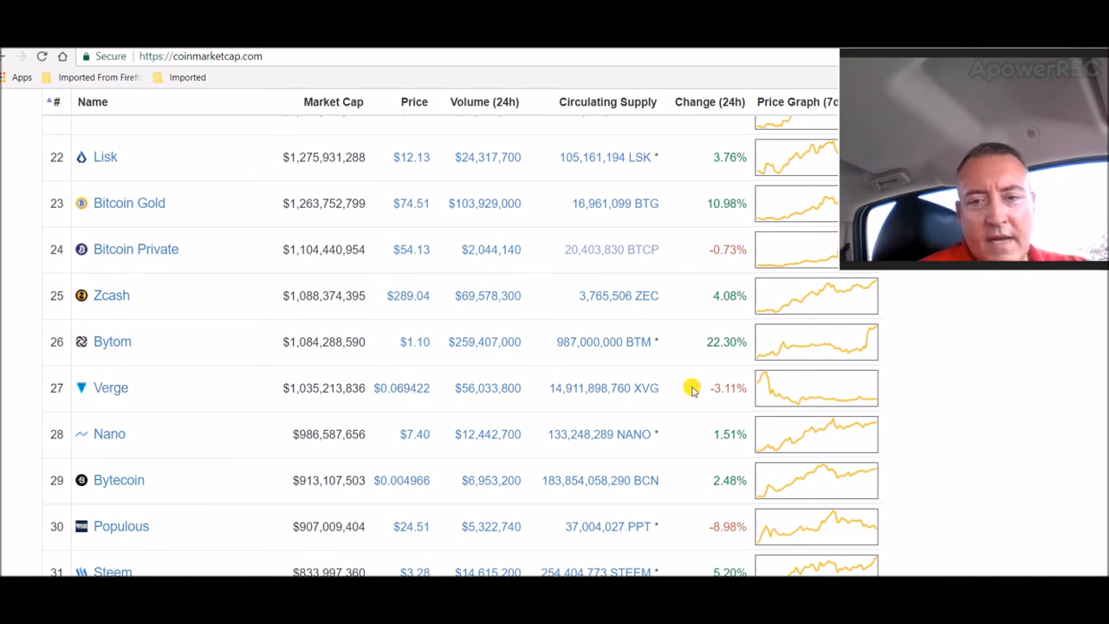
mouse_move(694, 388)
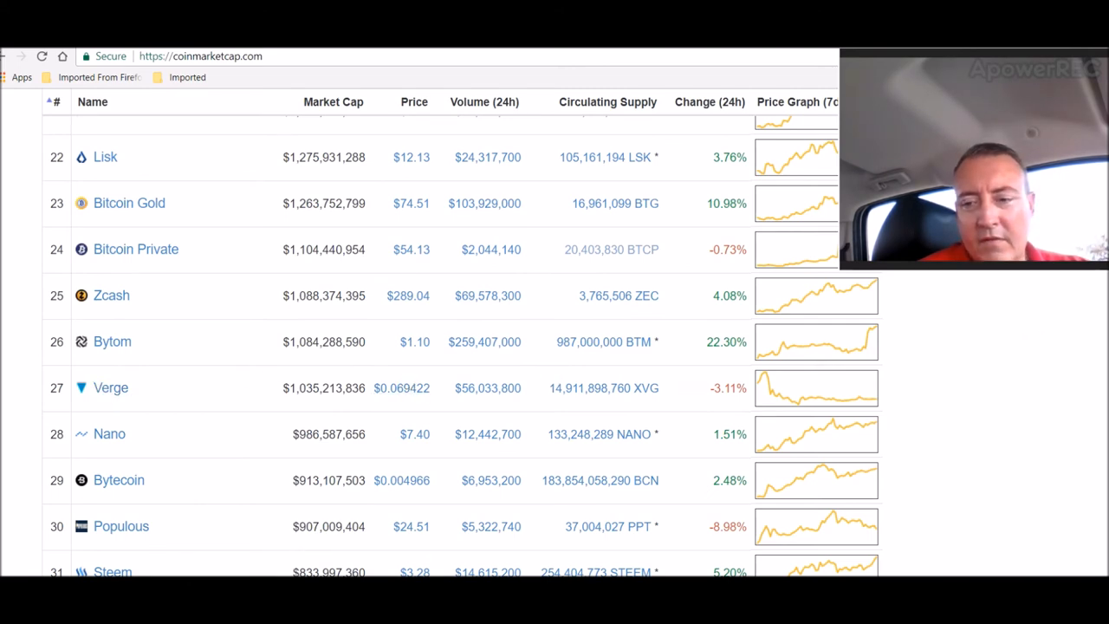
scroll(up, 3)
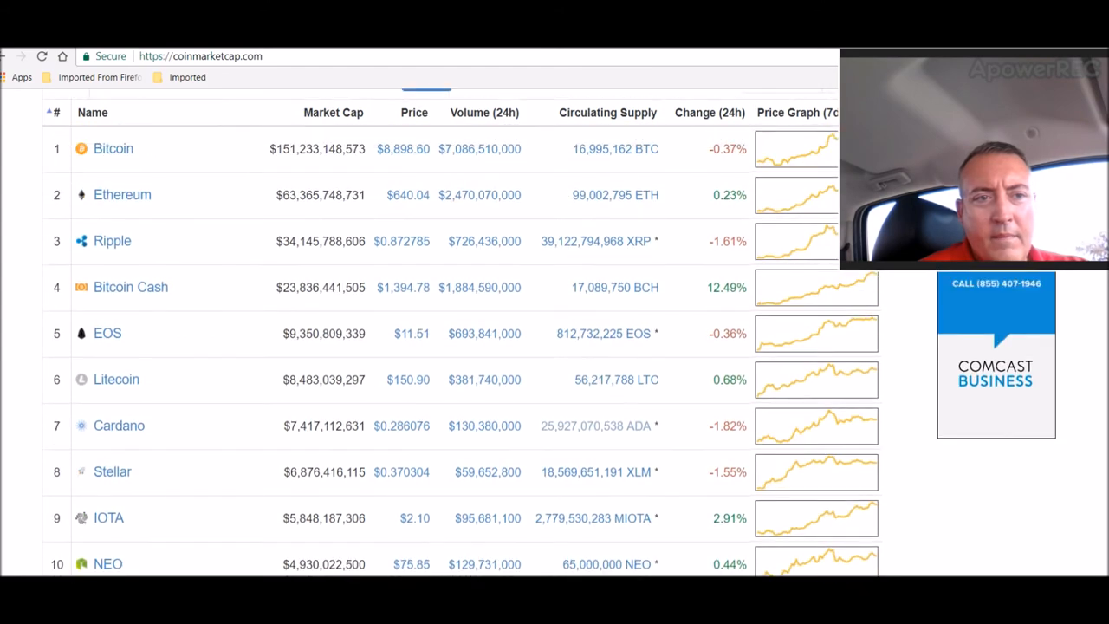
scroll(up, 3)
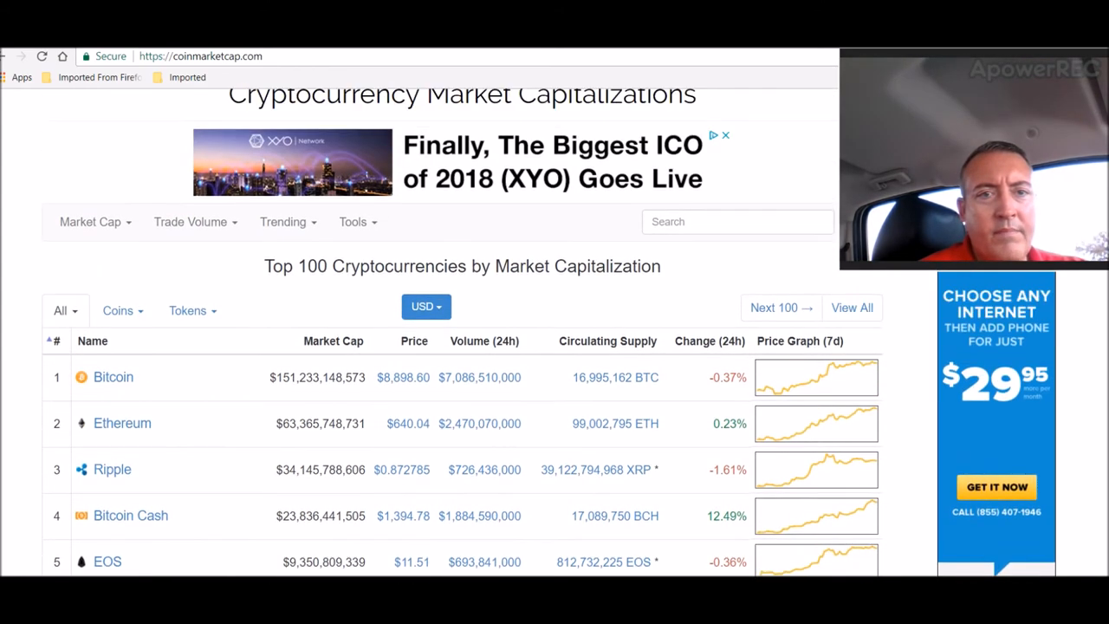
scroll(up, 3)
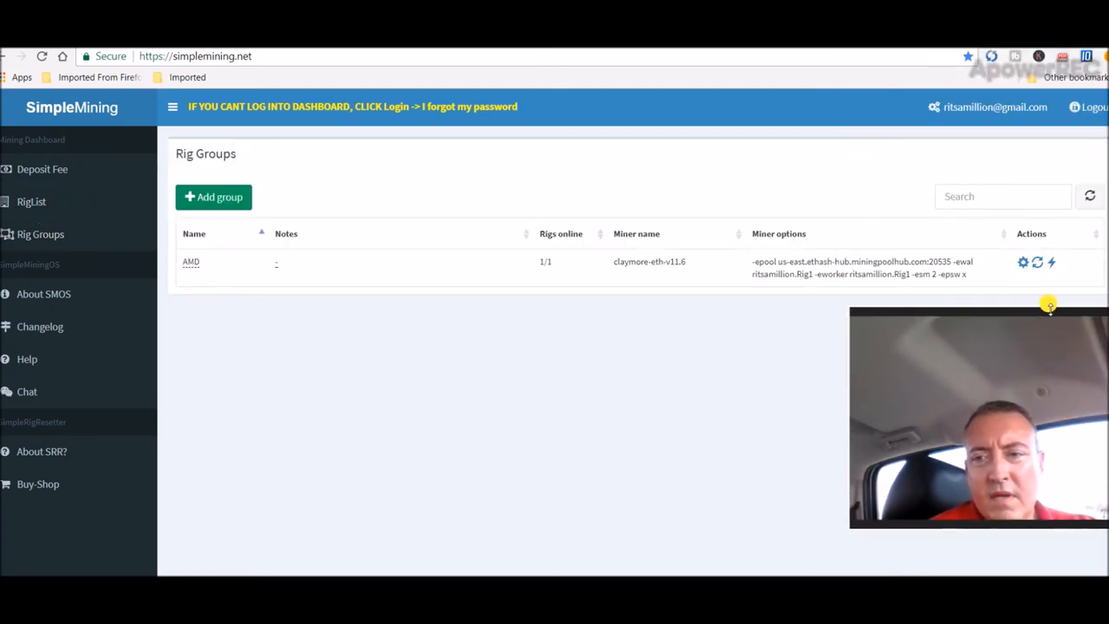
Scroll the Select miner list past xmrig and lolminer to claymore-eth and ethminer.
click(1022, 262)
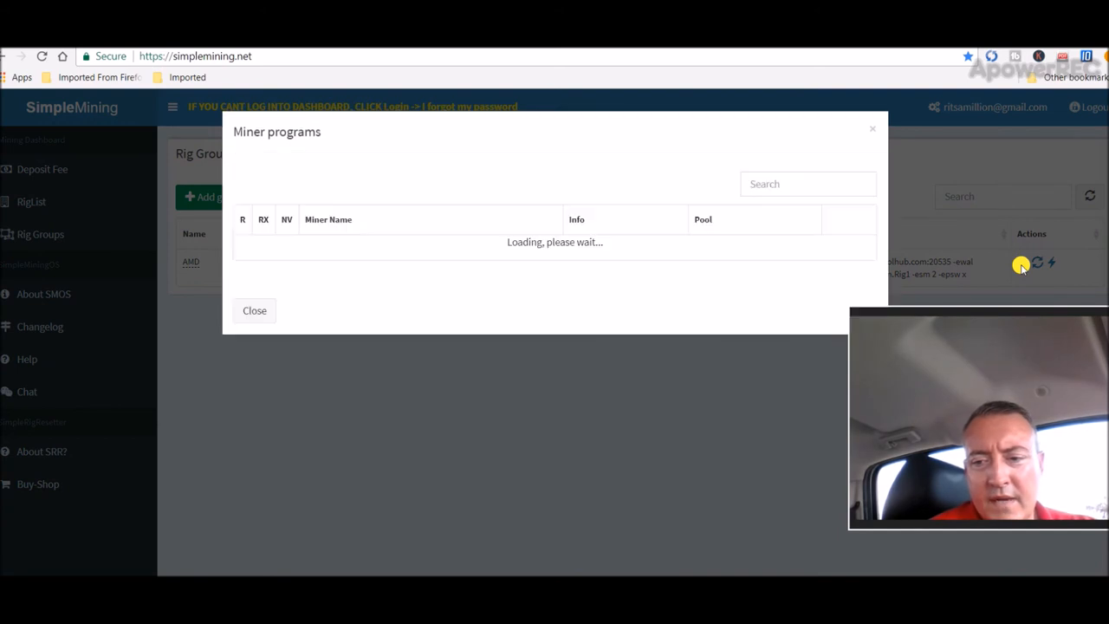
mouse_move(754, 257)
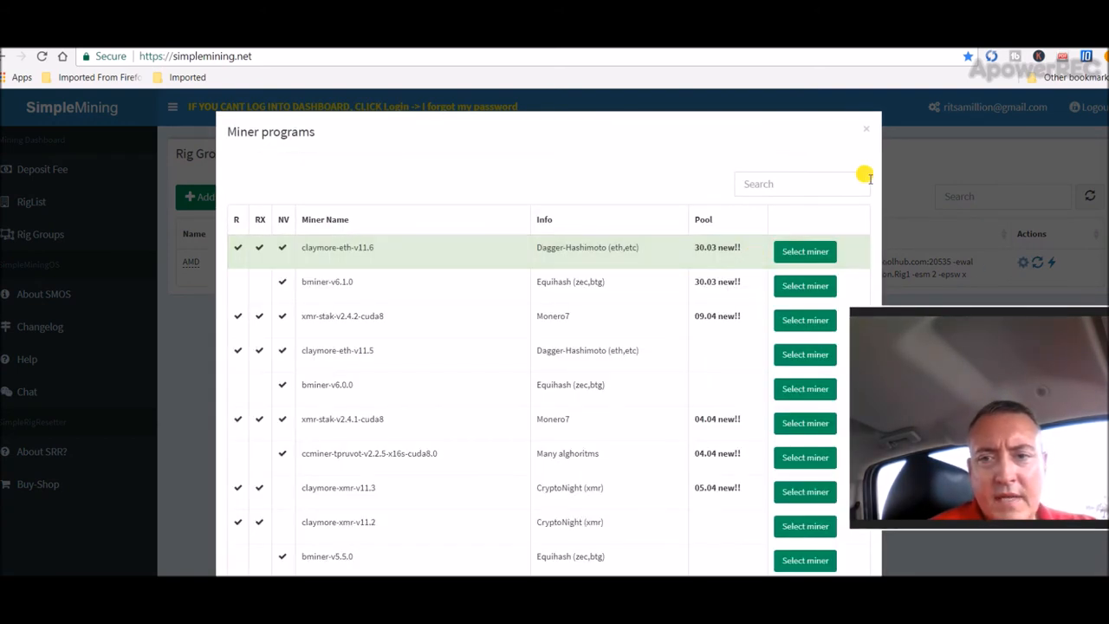
mouse_move(804, 285)
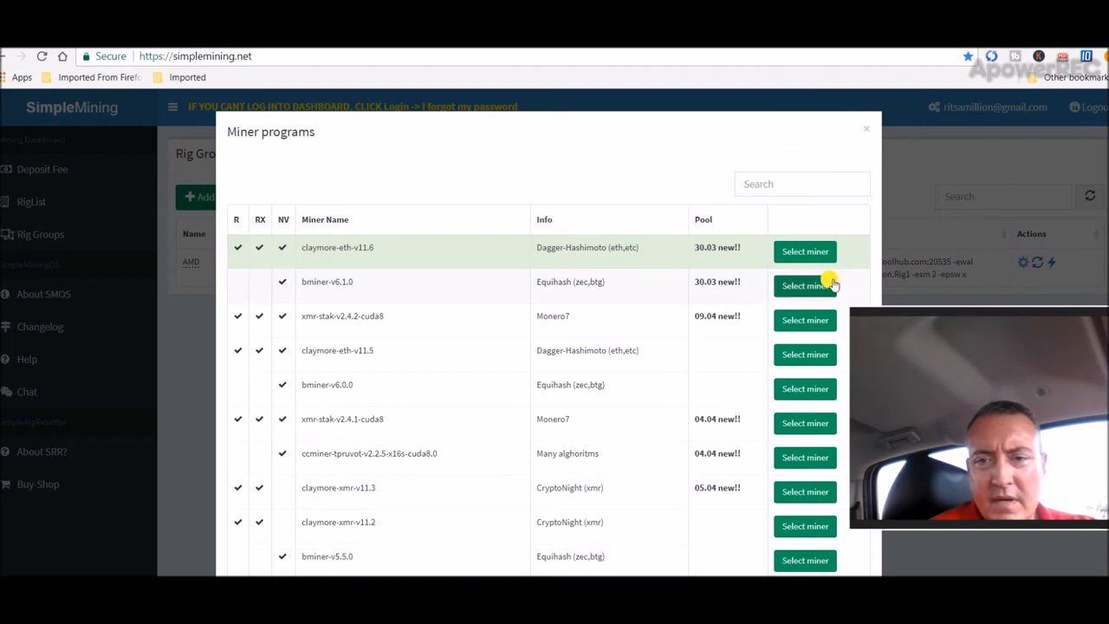
scroll(down, 3)
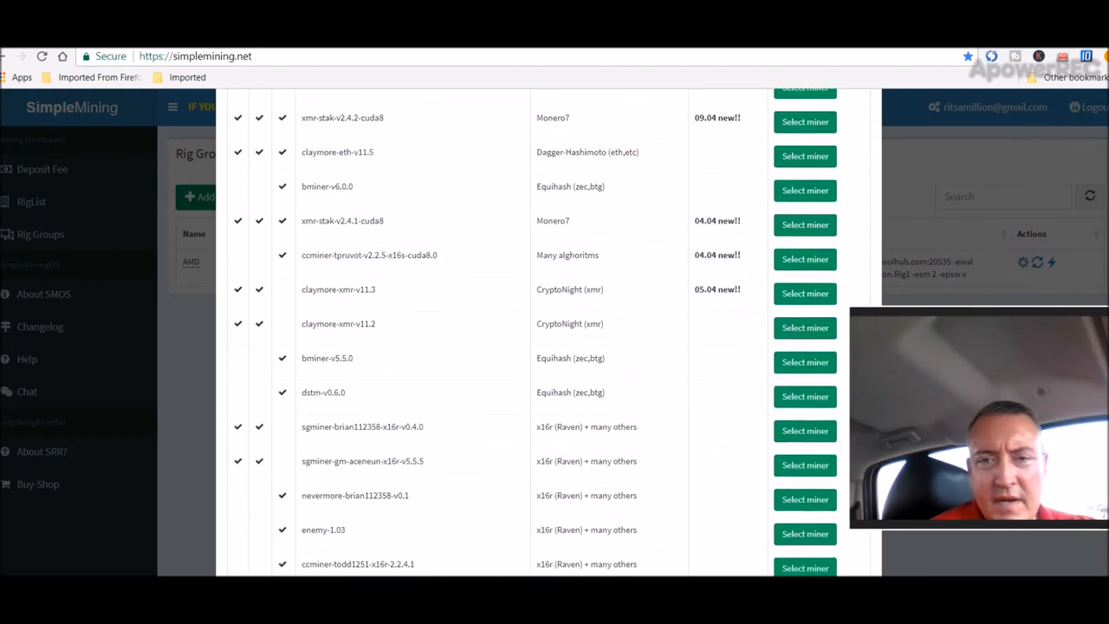
scroll(down, 3)
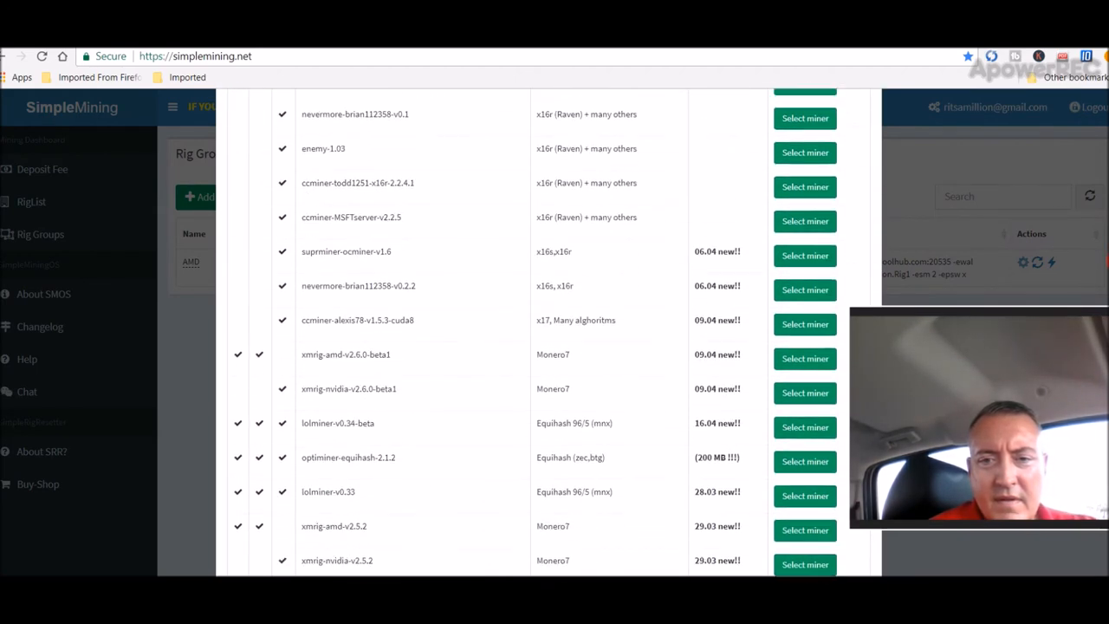
scroll(down, 3)
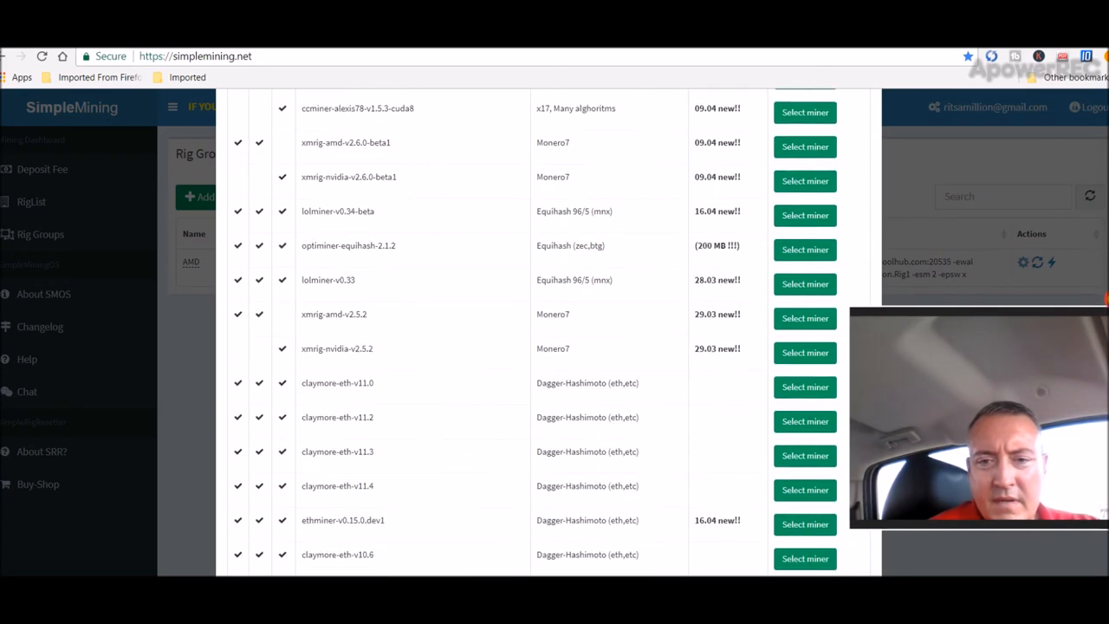
scroll(down, 3)
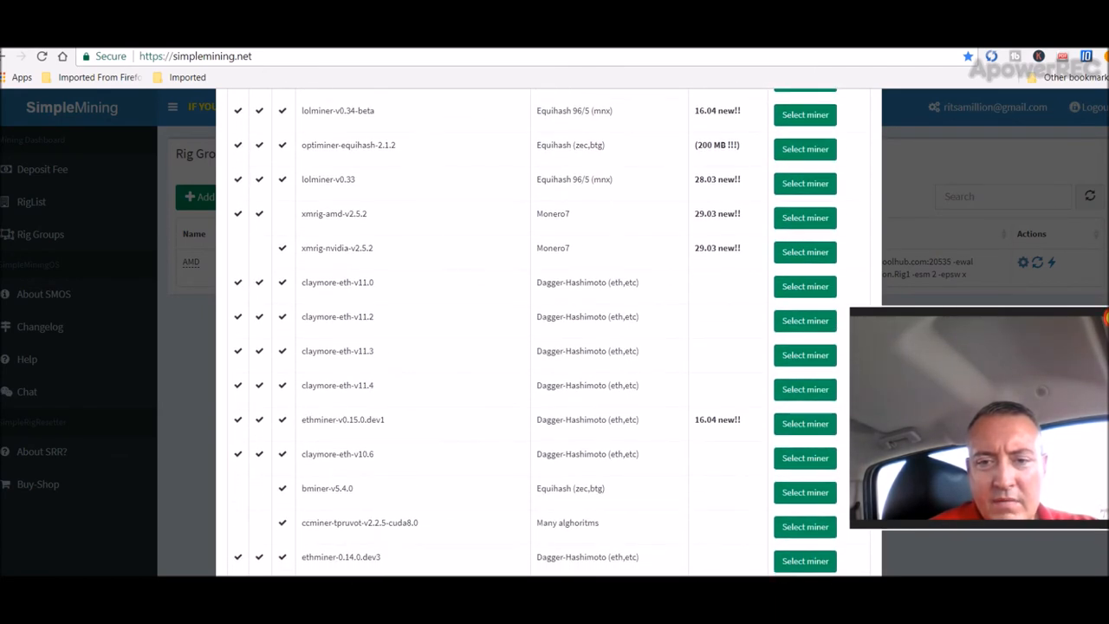
scroll(up, 3)
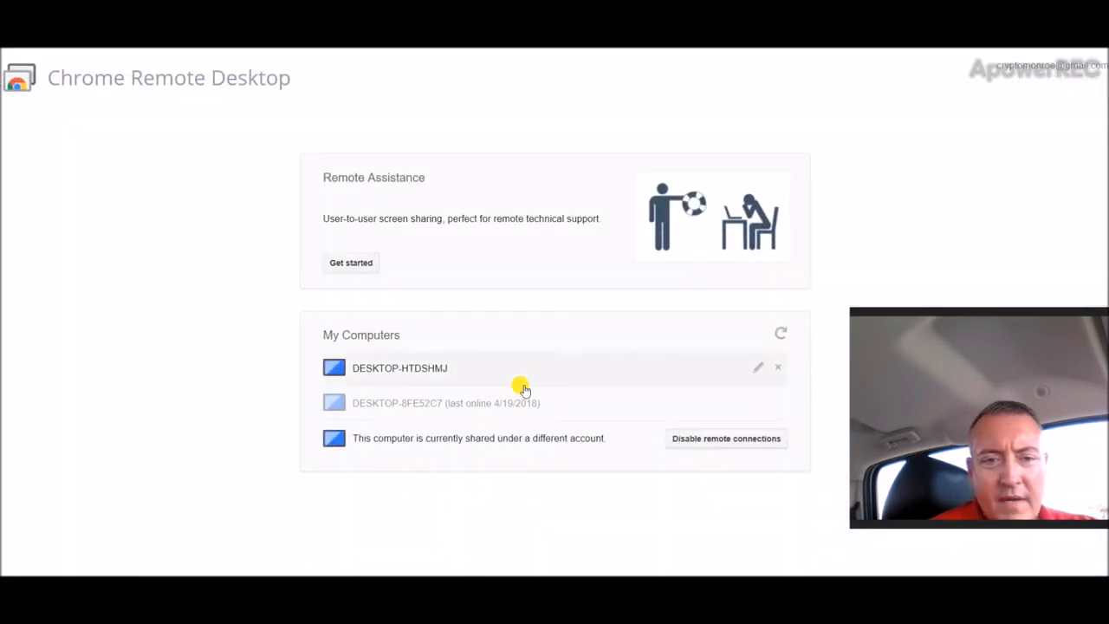
Connect to DESKTOP-HTDSHMJ from My Computers using its PIN.
click(399, 368)
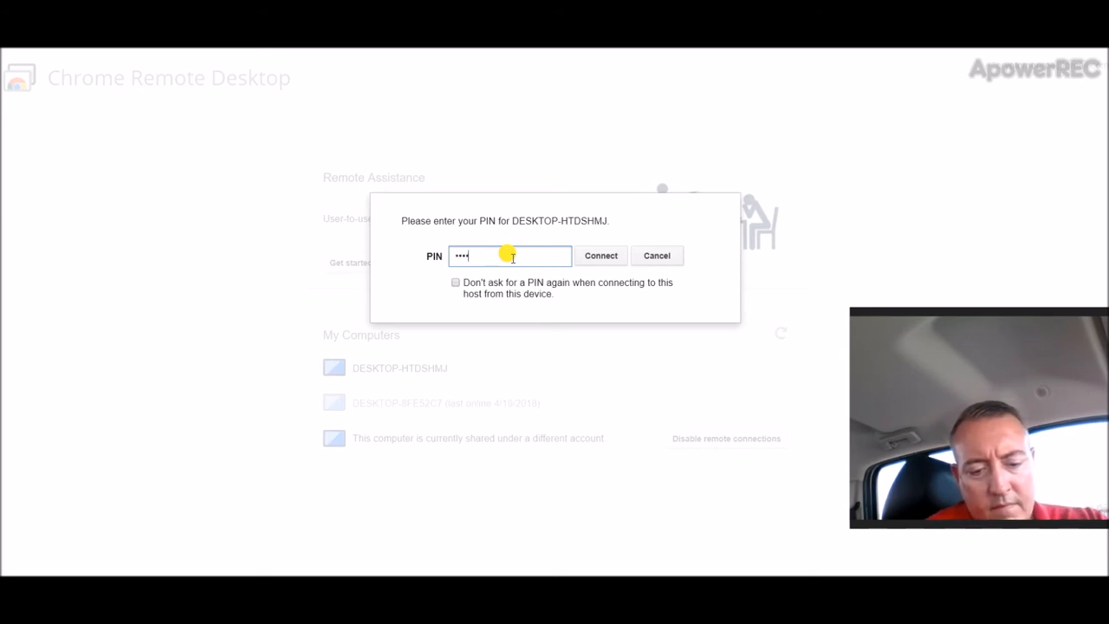
click(600, 255)
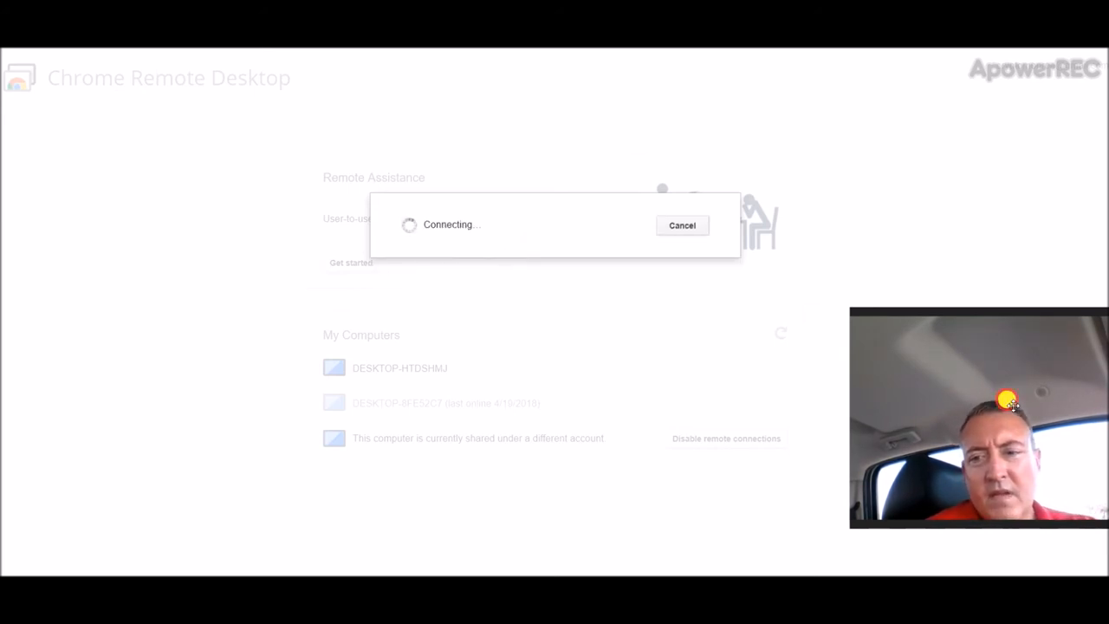
mouse_move(342, 181)
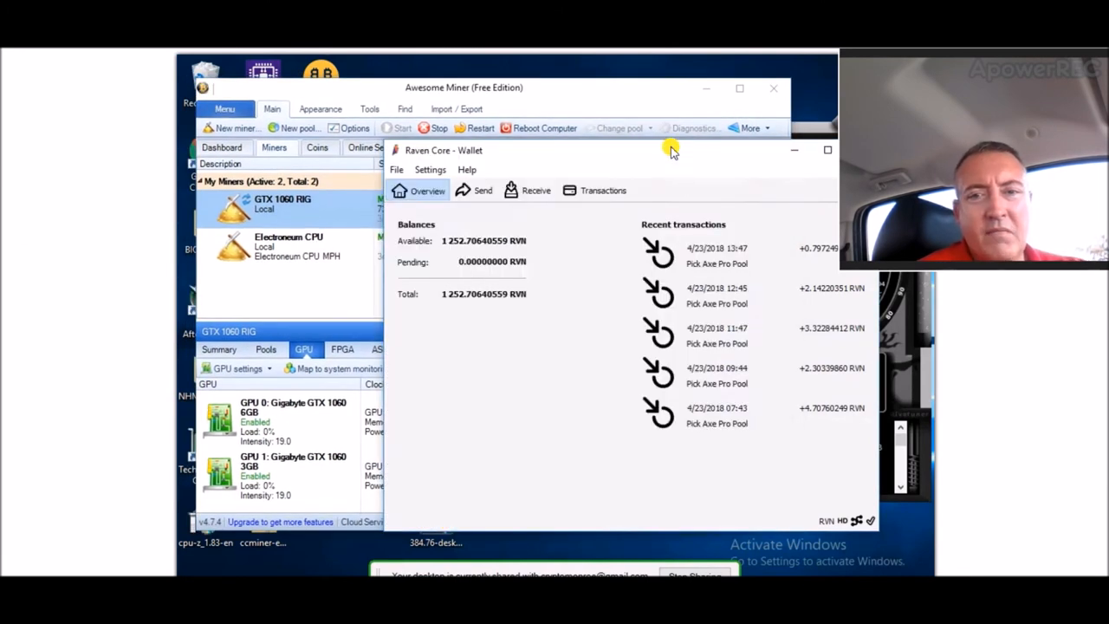
Move the Raven Core Wallet window aside and bring Awesome Miner forward.
drag(672, 150, 624, 174)
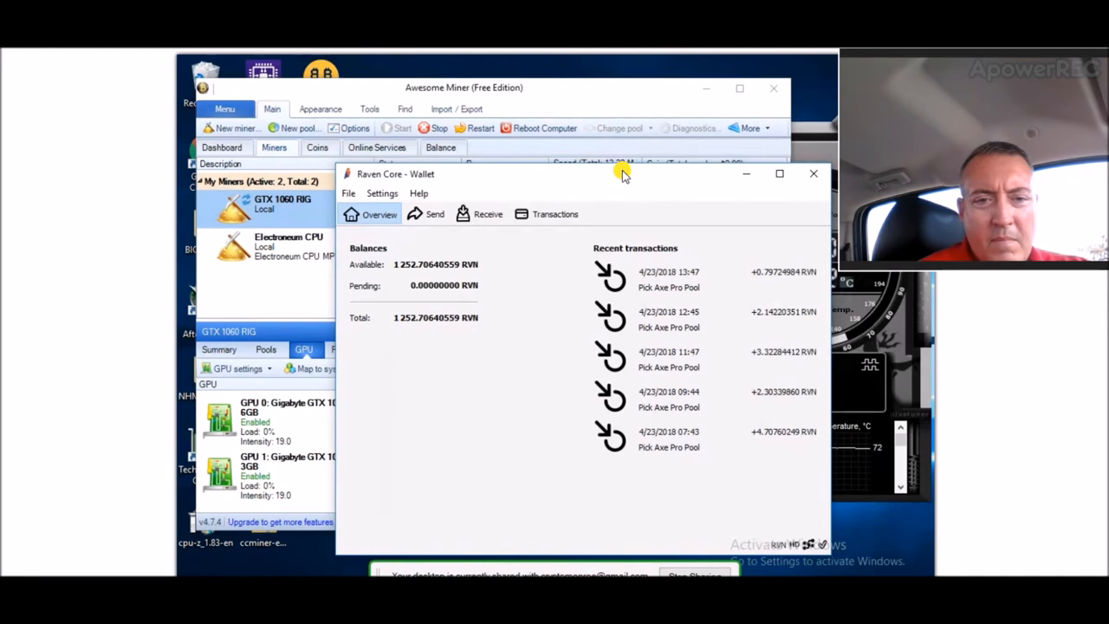
mouse_move(563, 148)
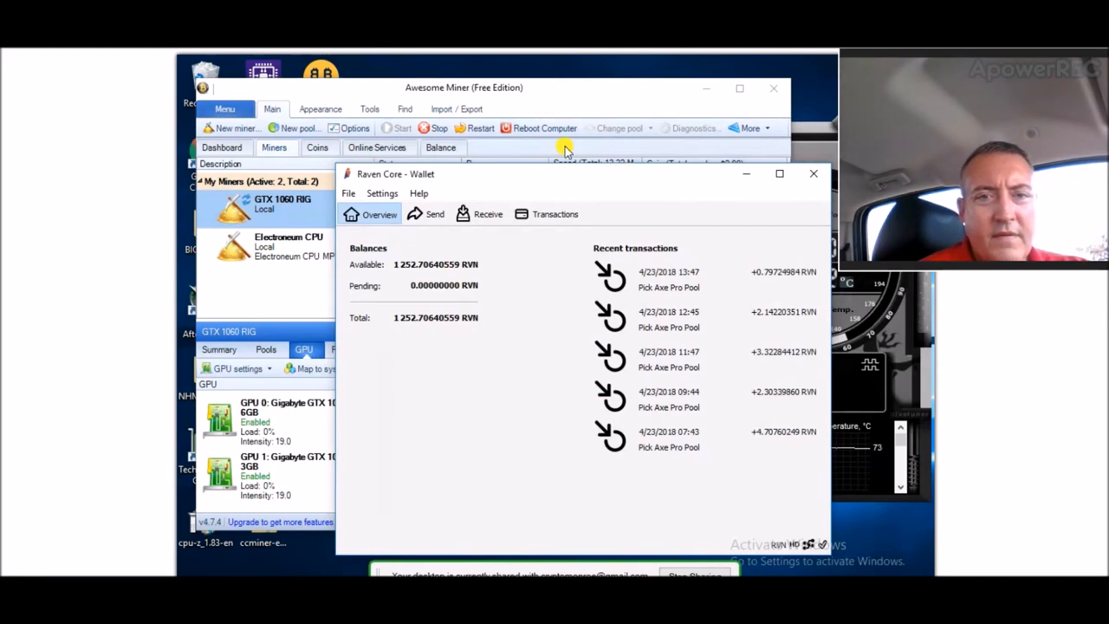
click(813, 173)
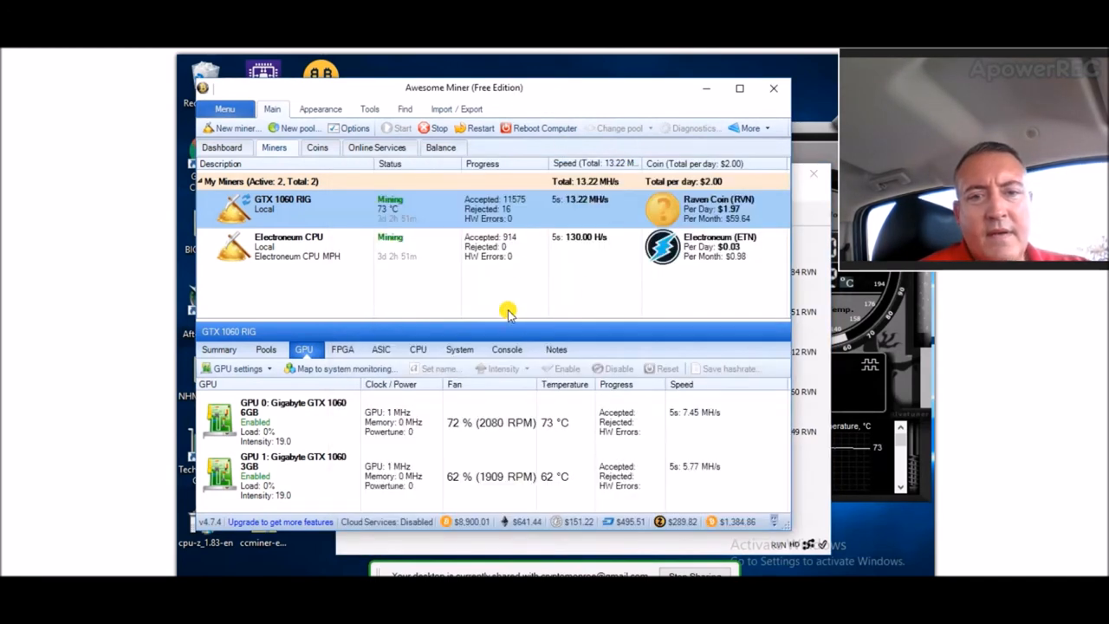
mouse_move(832, 295)
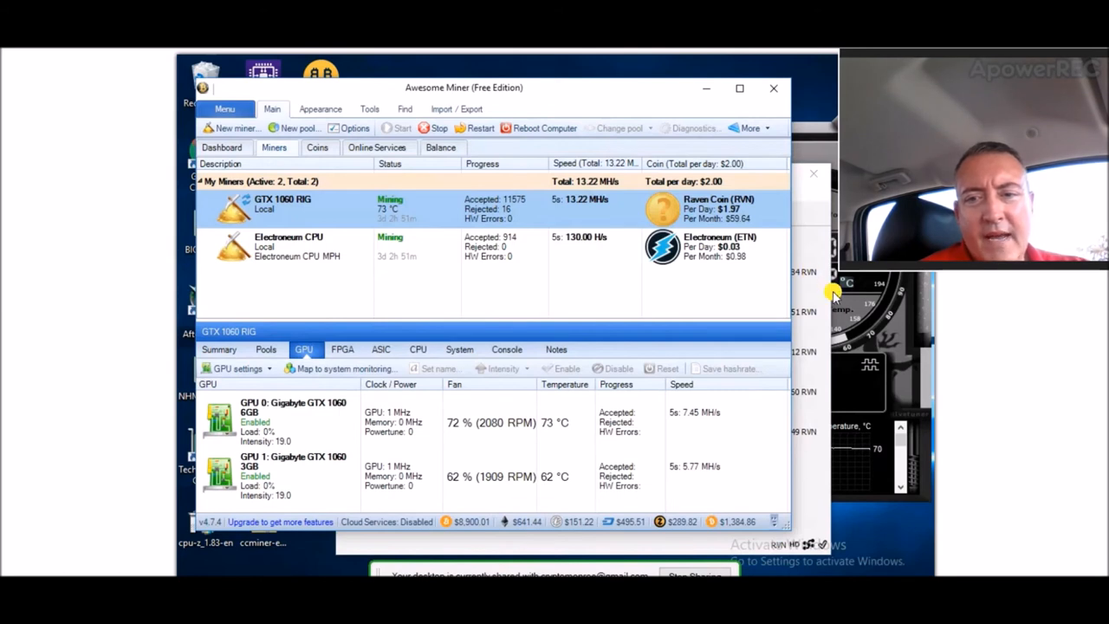
mouse_move(897, 332)
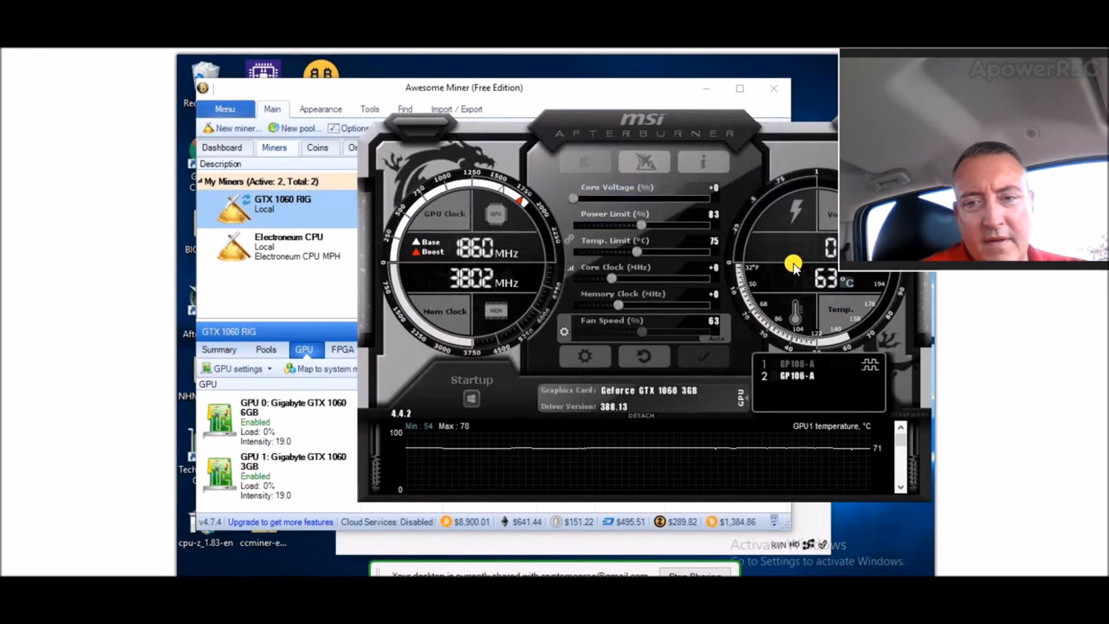
click(785, 364)
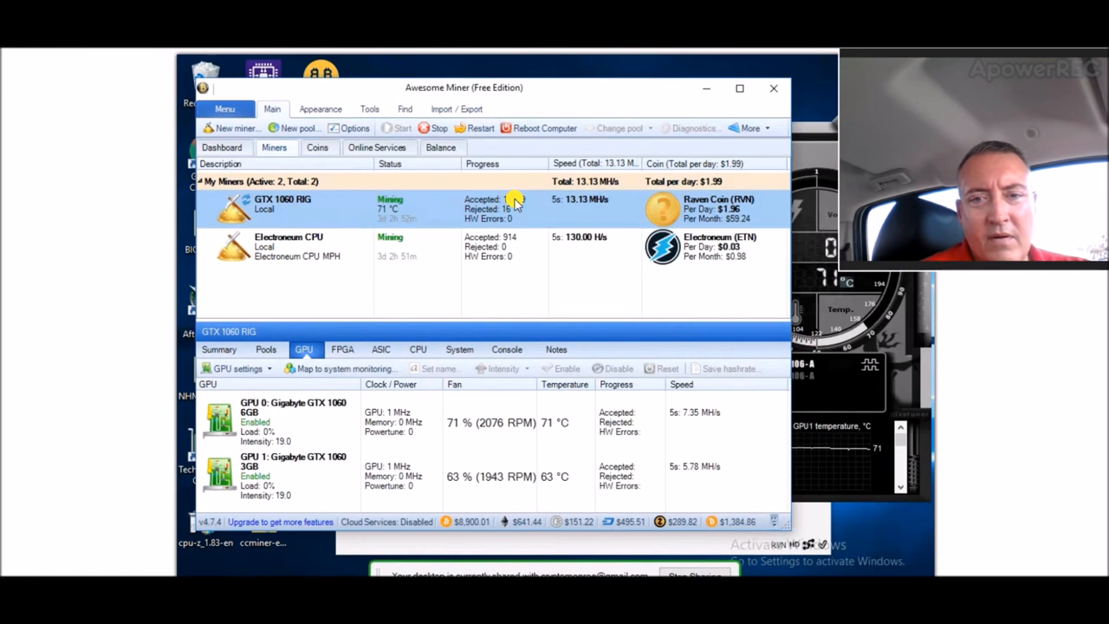
mouse_move(618, 260)
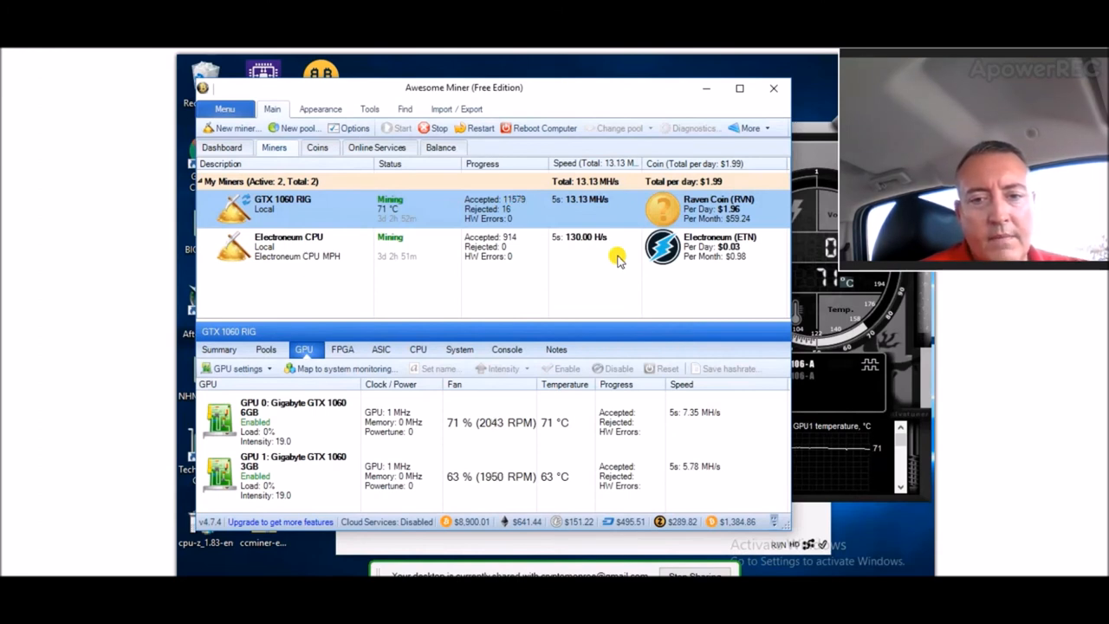
mouse_move(551, 448)
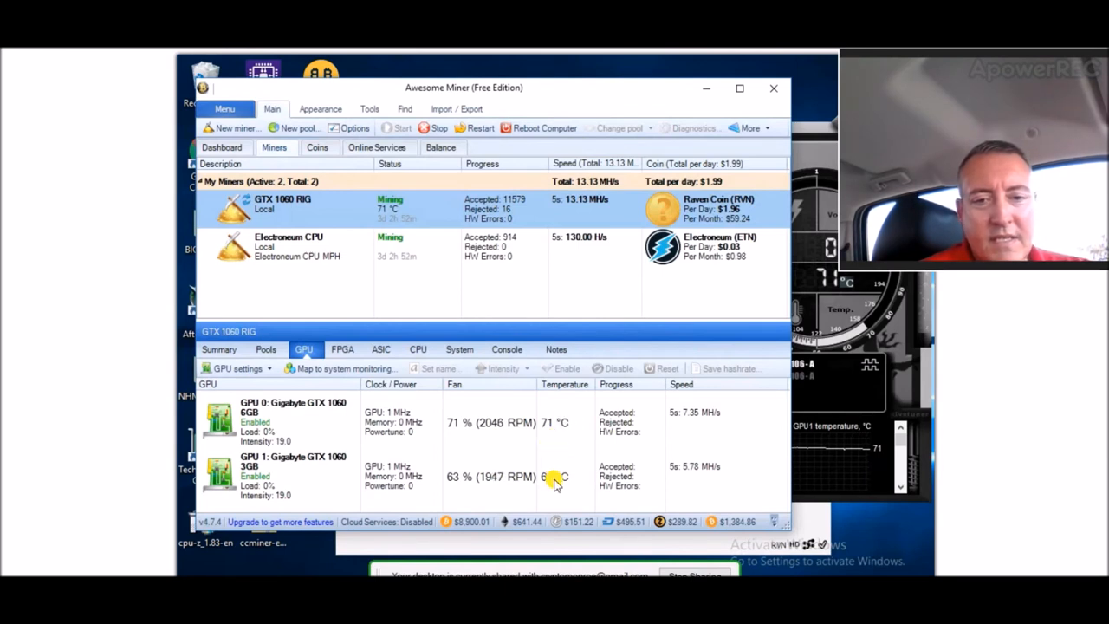
mouse_move(425, 289)
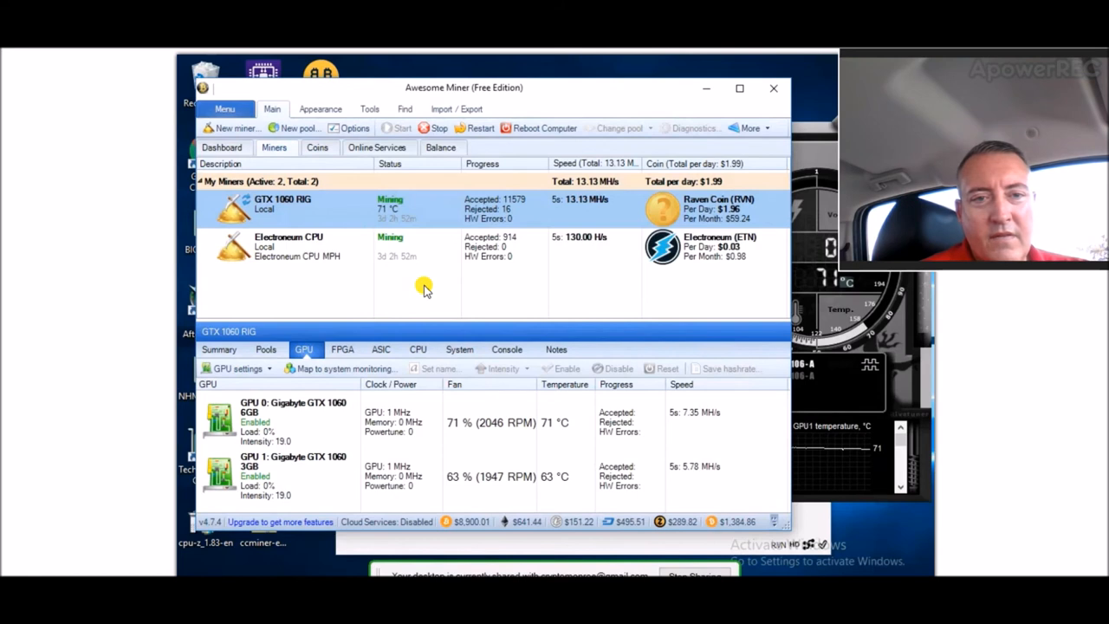
mouse_move(502, 217)
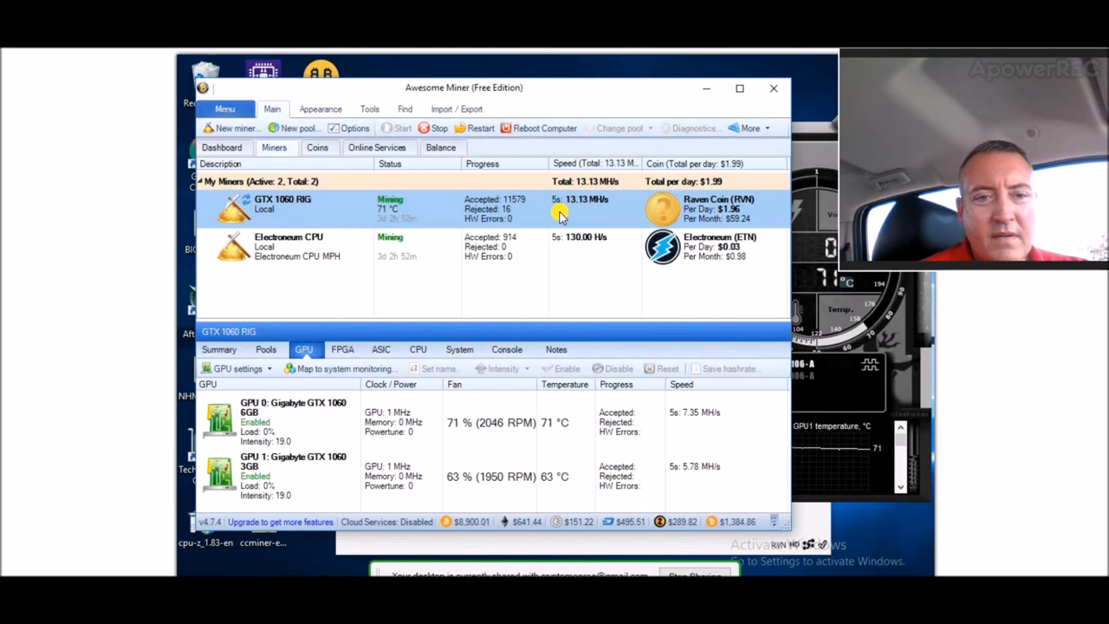
mouse_move(417, 258)
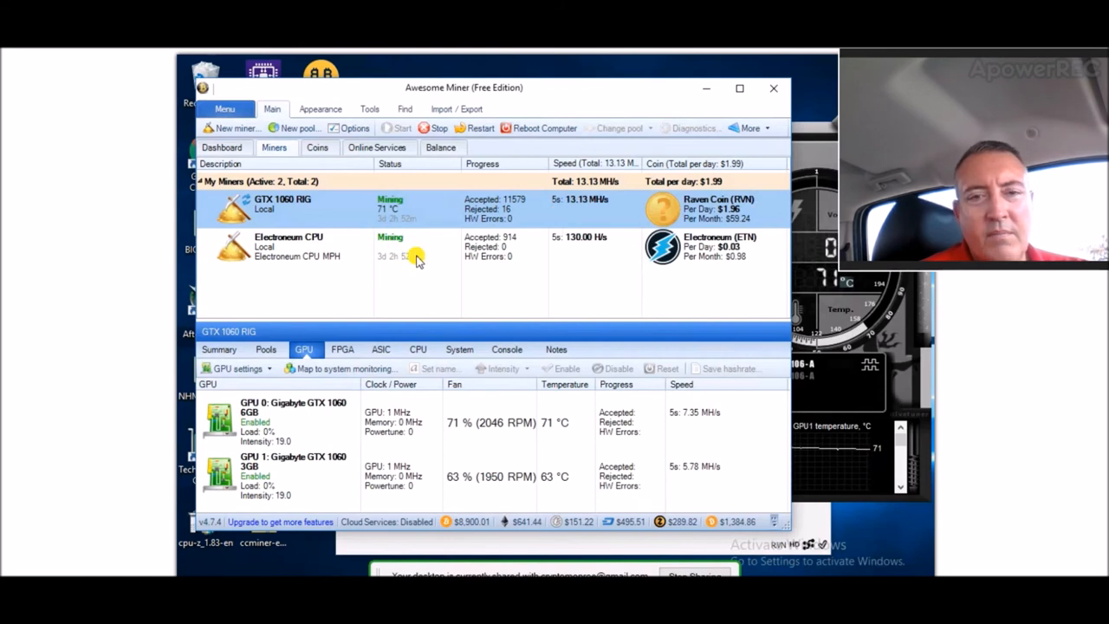
mouse_move(459, 272)
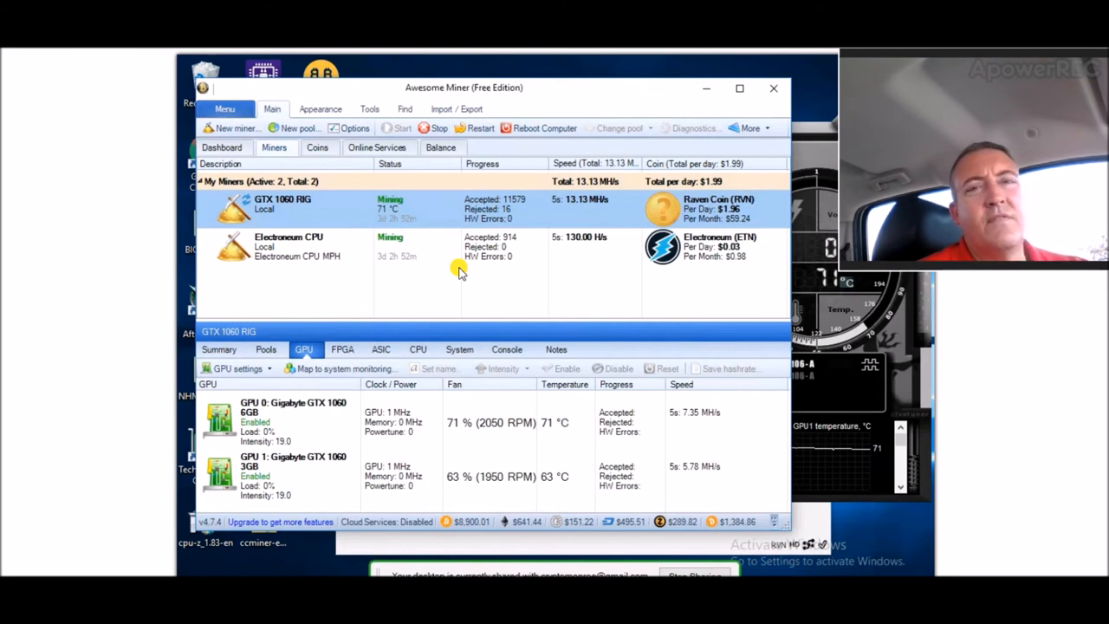
mouse_move(550, 268)
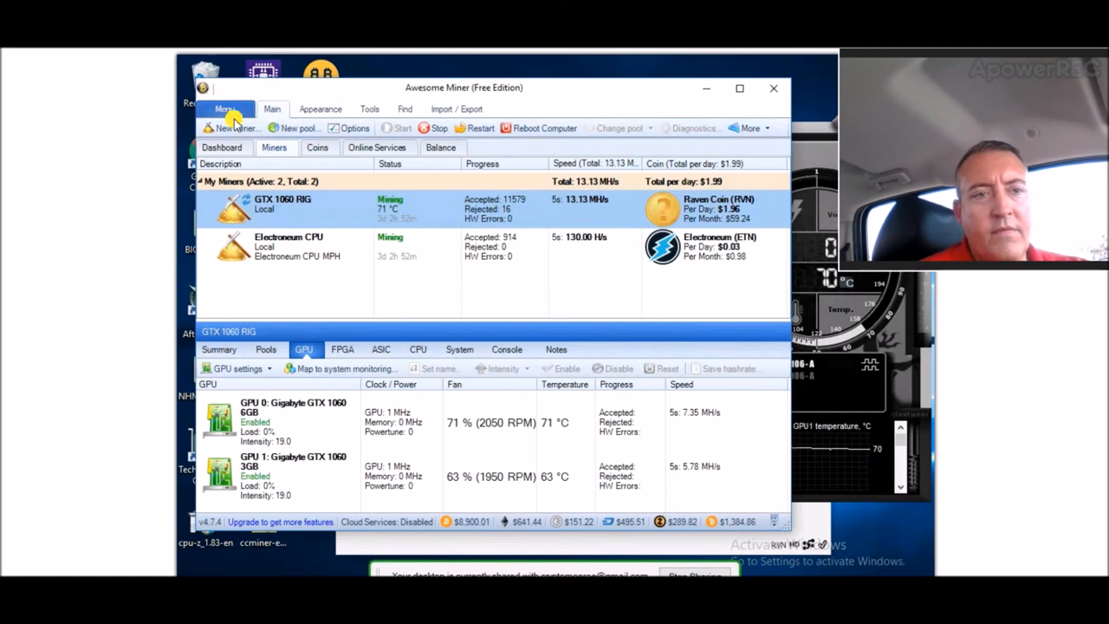
mouse_move(407, 93)
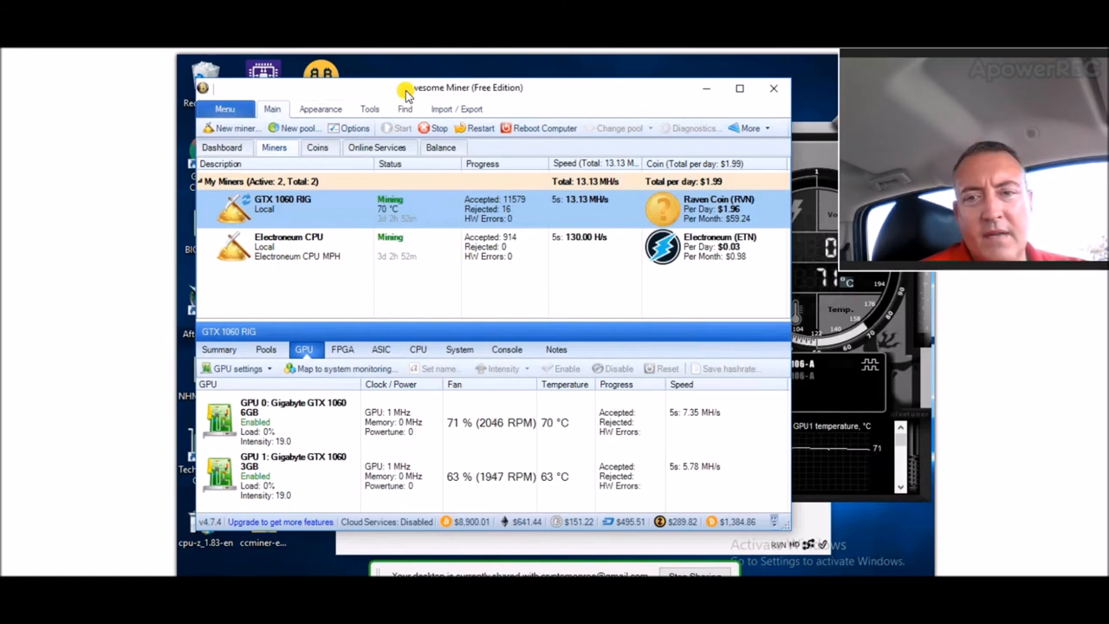
mouse_move(780, 155)
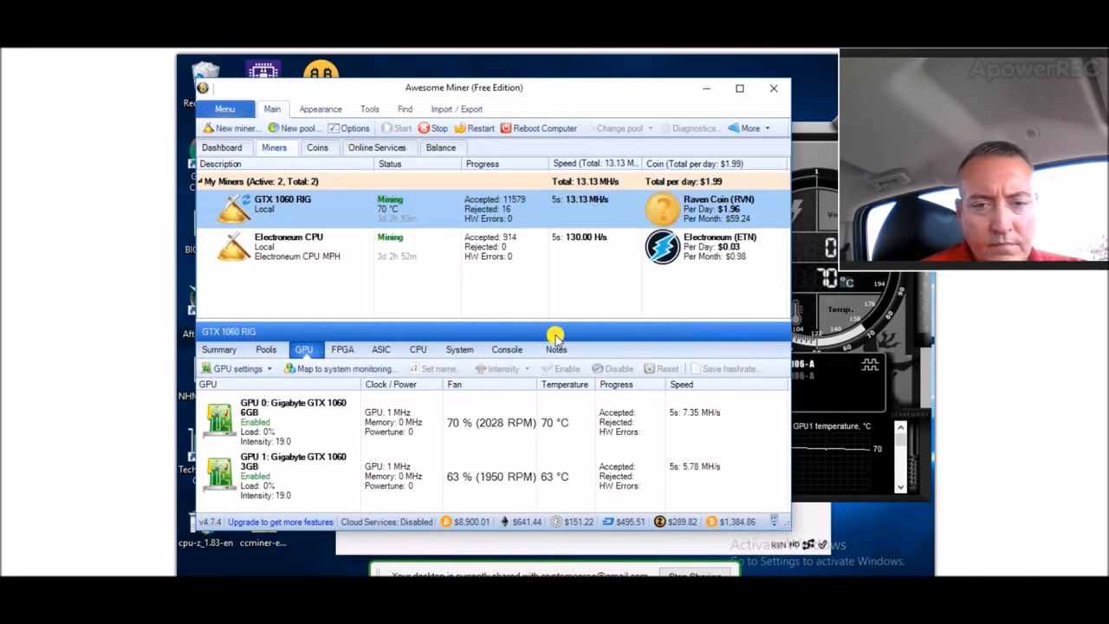
mouse_move(505, 322)
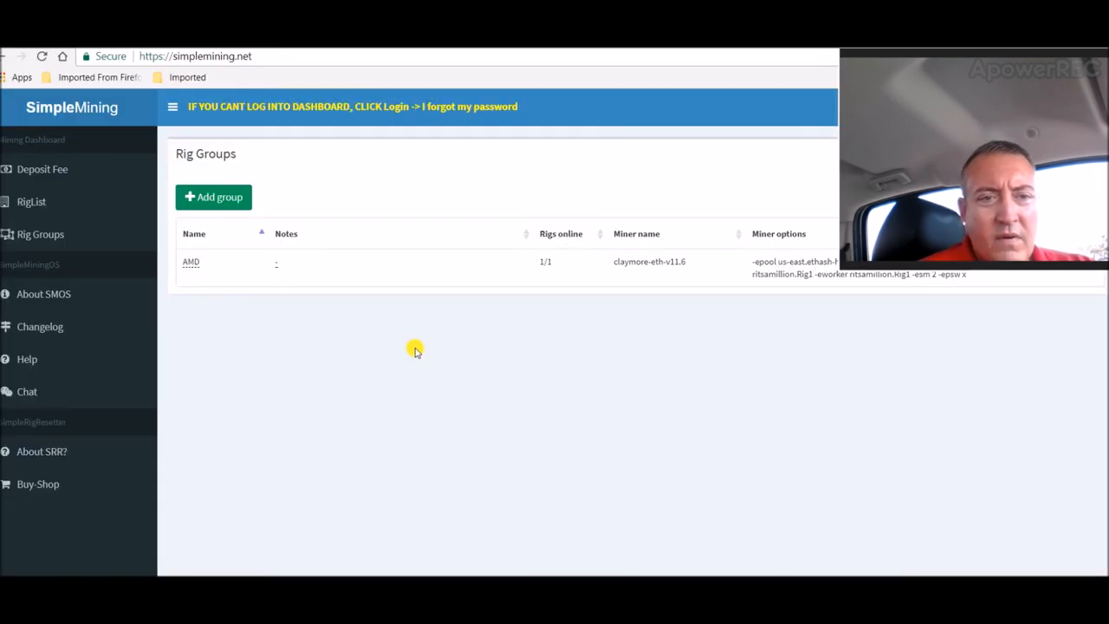
mouse_move(767, 168)
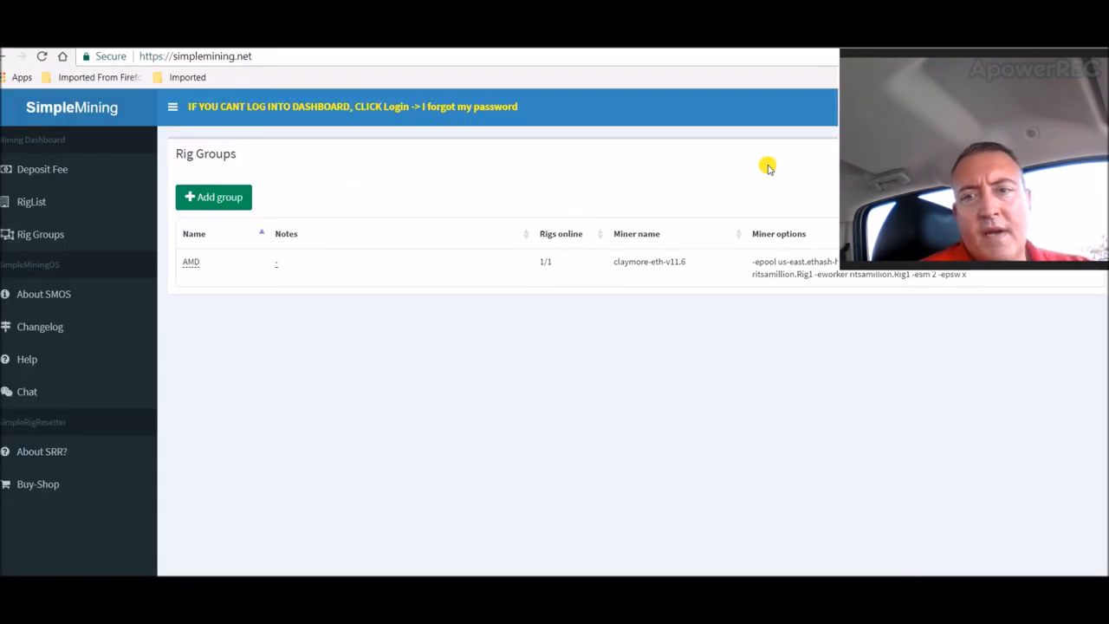
mouse_move(841, 260)
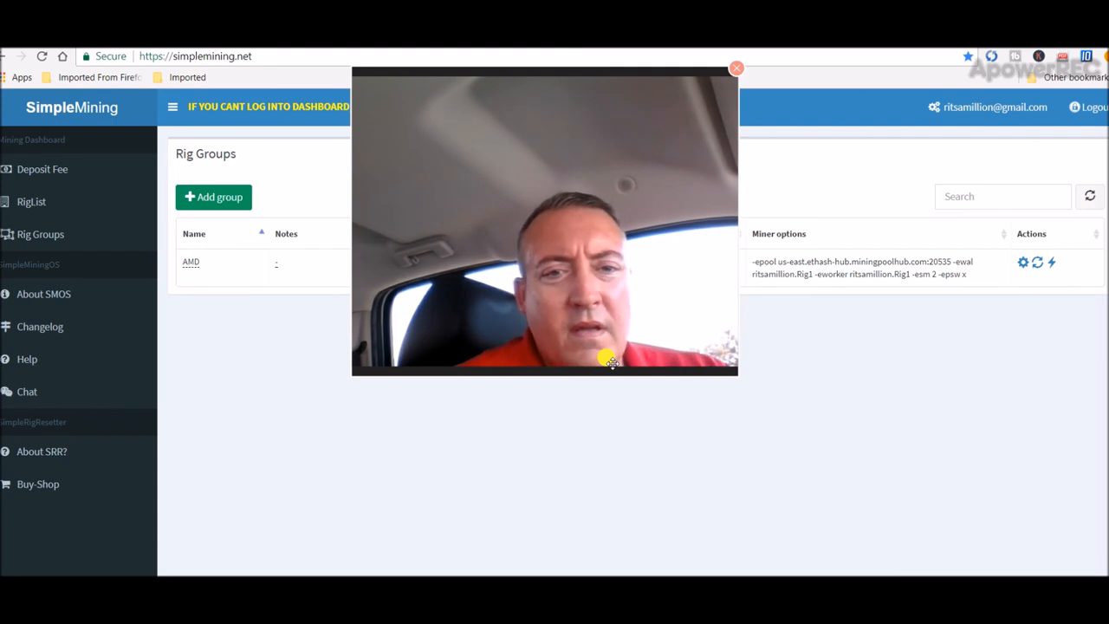
mouse_move(551, 259)
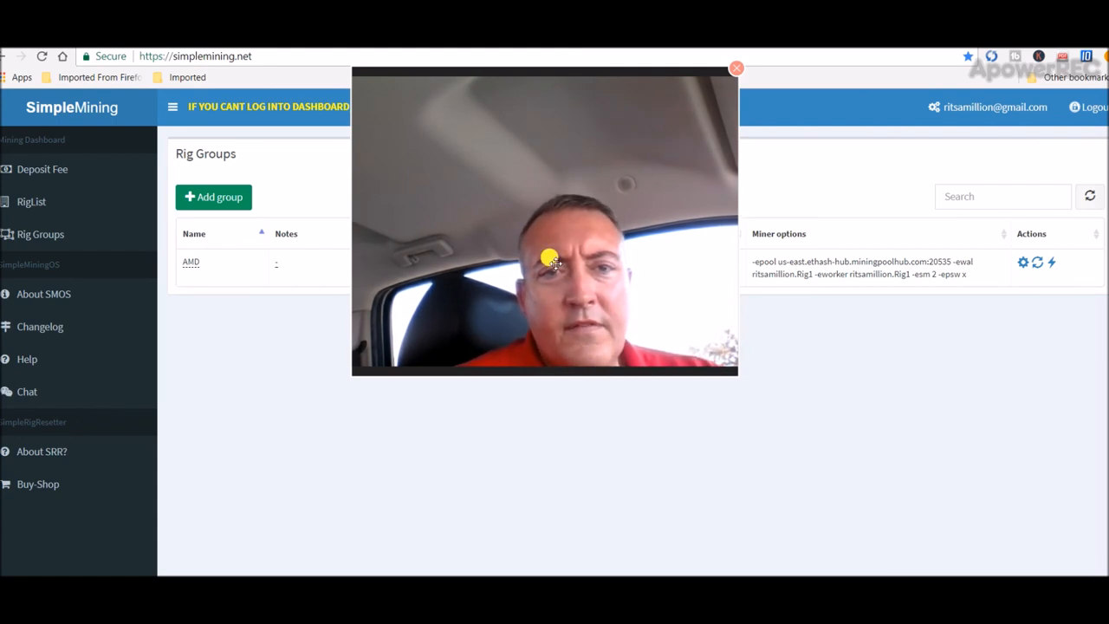